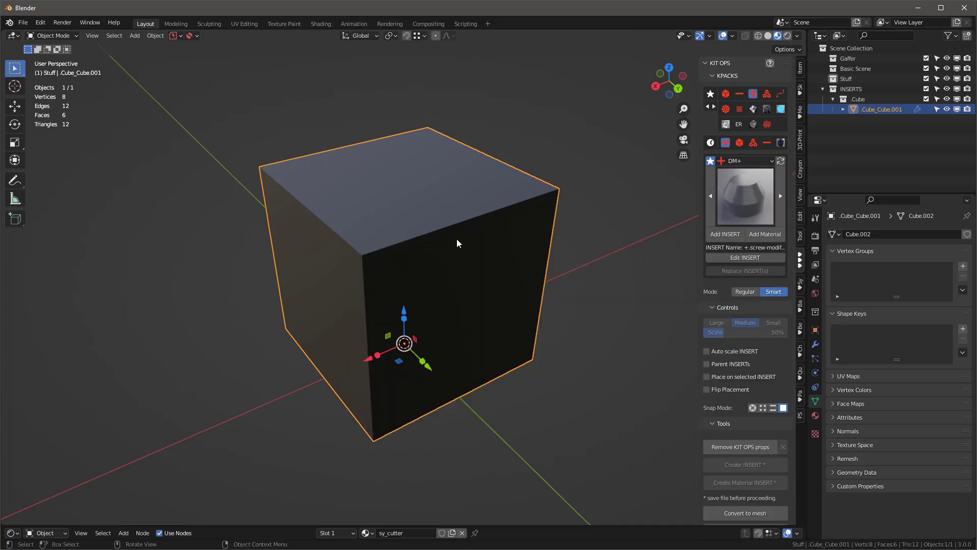
- Add the domed screw-modifier cap insert to the top of the cube
drag(458, 244, 458, 177)
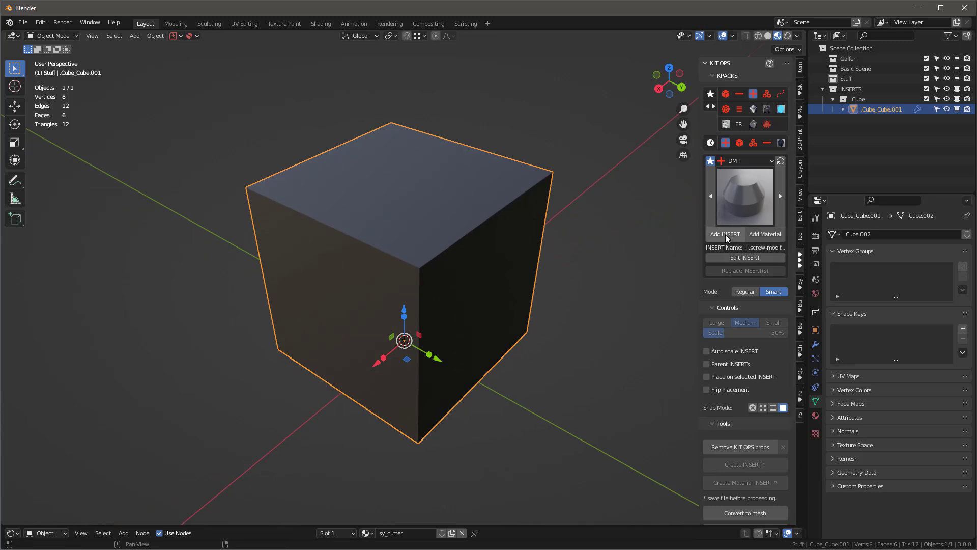
click(724, 234)
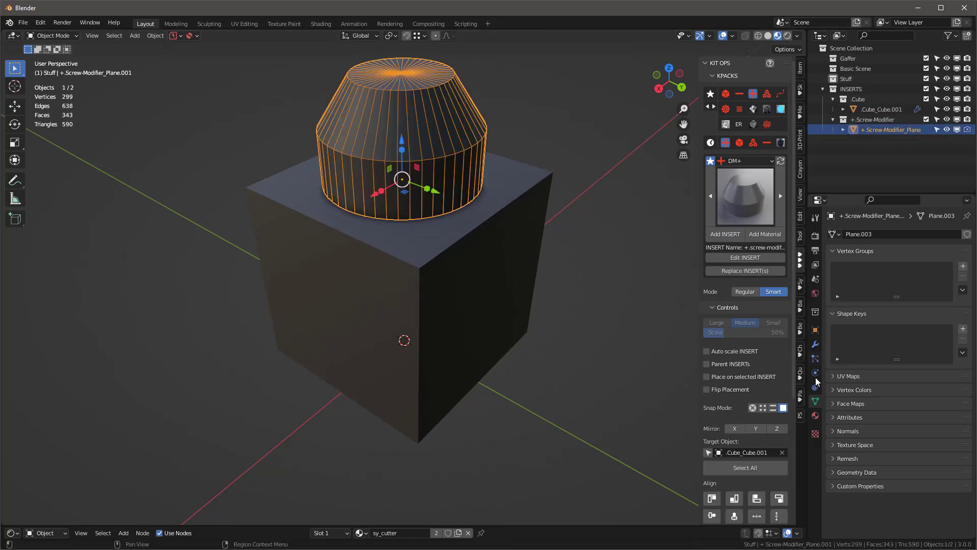
click(744, 195)
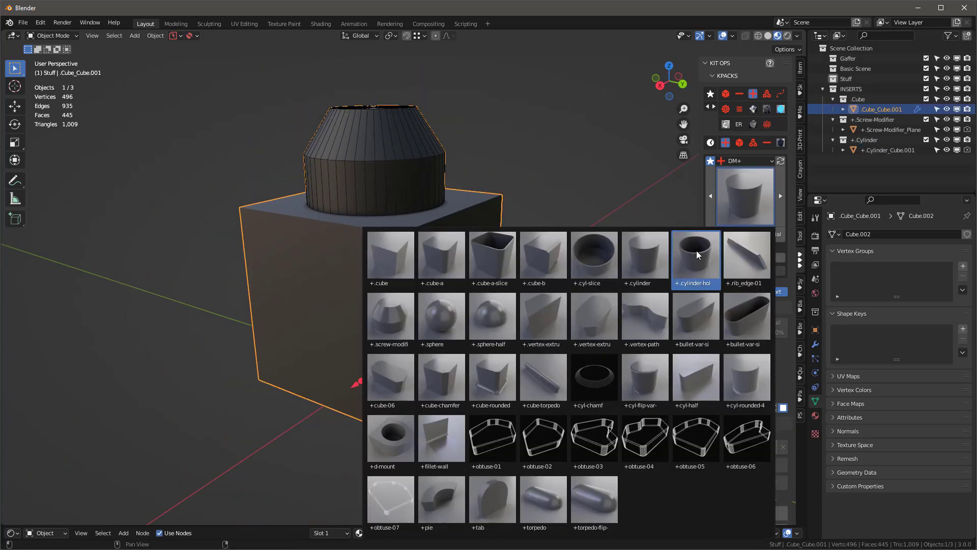
- Add the hollow cylinder insert to a side face and resize it to fit
click(695, 253)
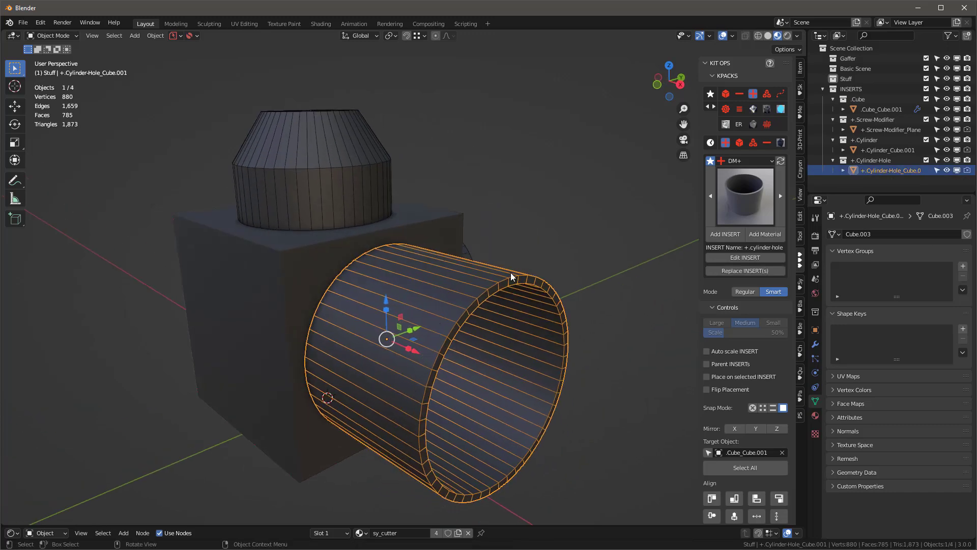
drag(511, 276, 411, 350)
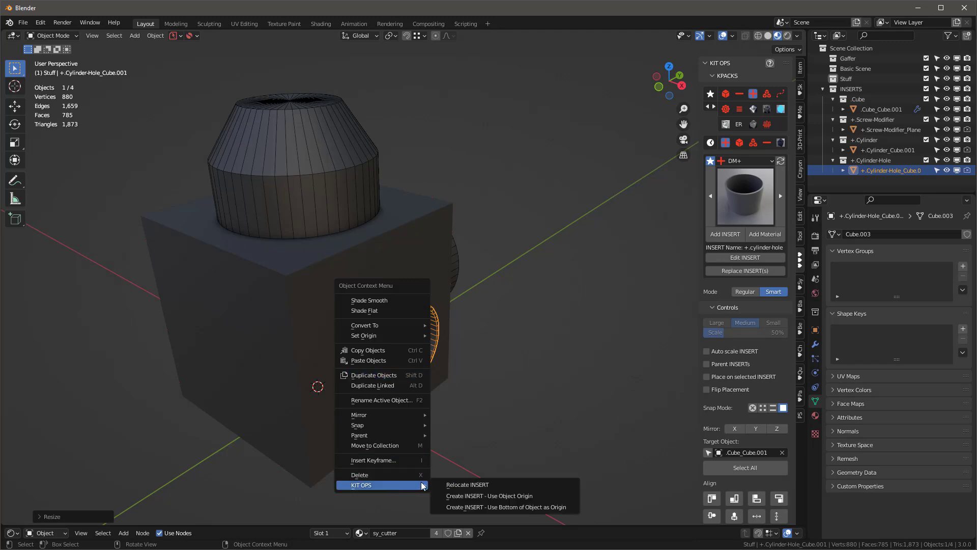
click(467, 485)
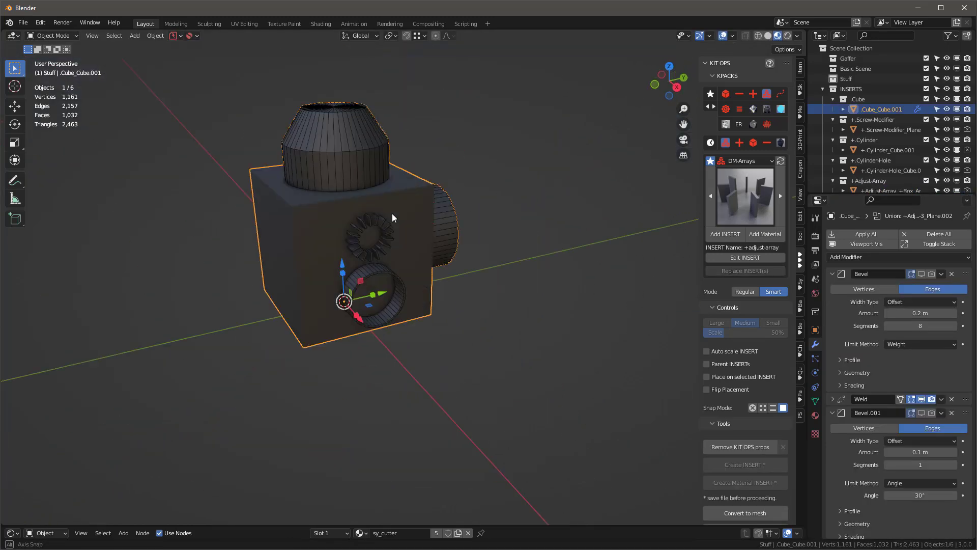
drag(392, 217, 364, 214)
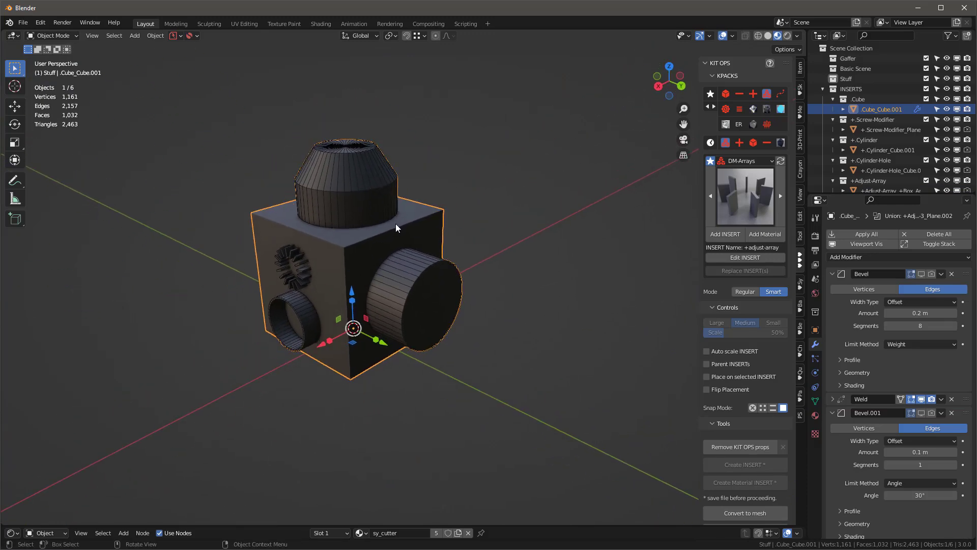
mouse_move(623, 182)
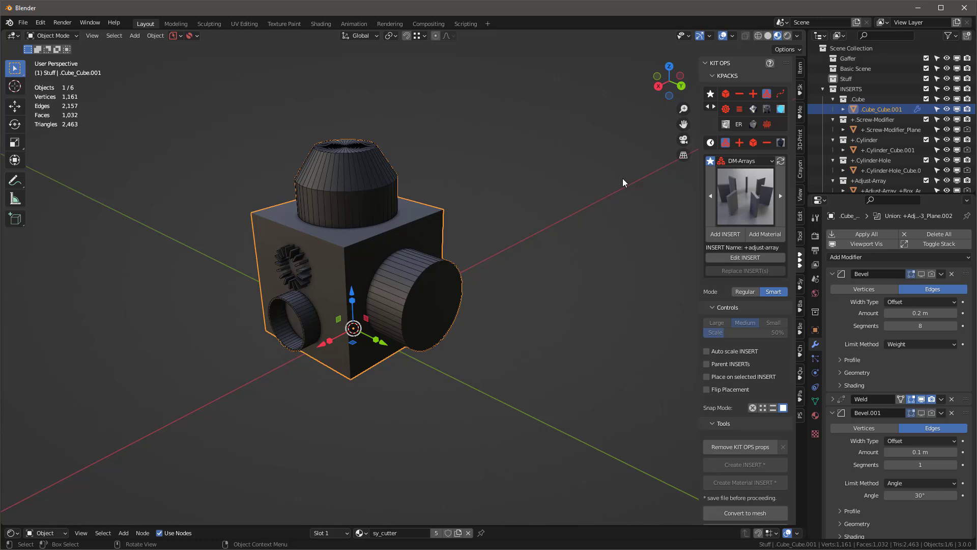
mouse_move(365, 271)
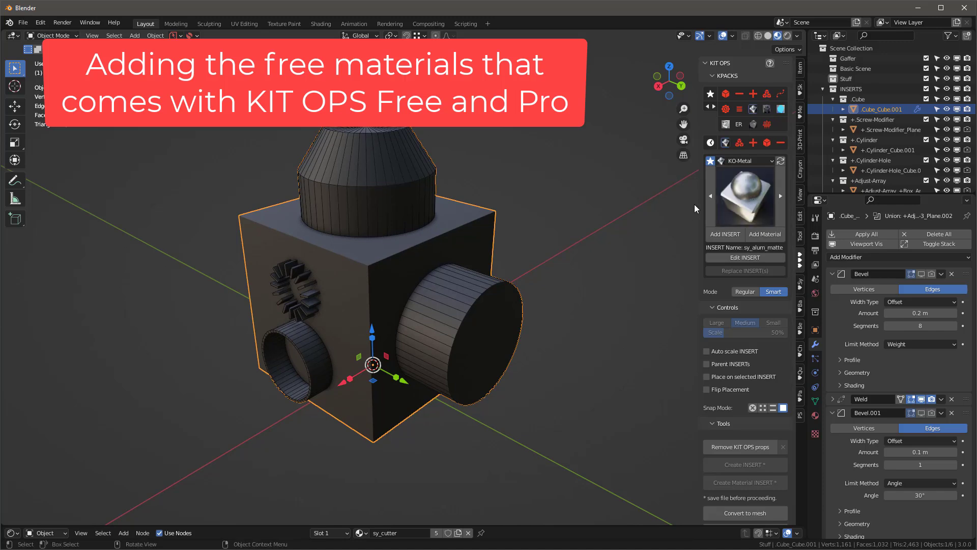
mouse_move(765, 235)
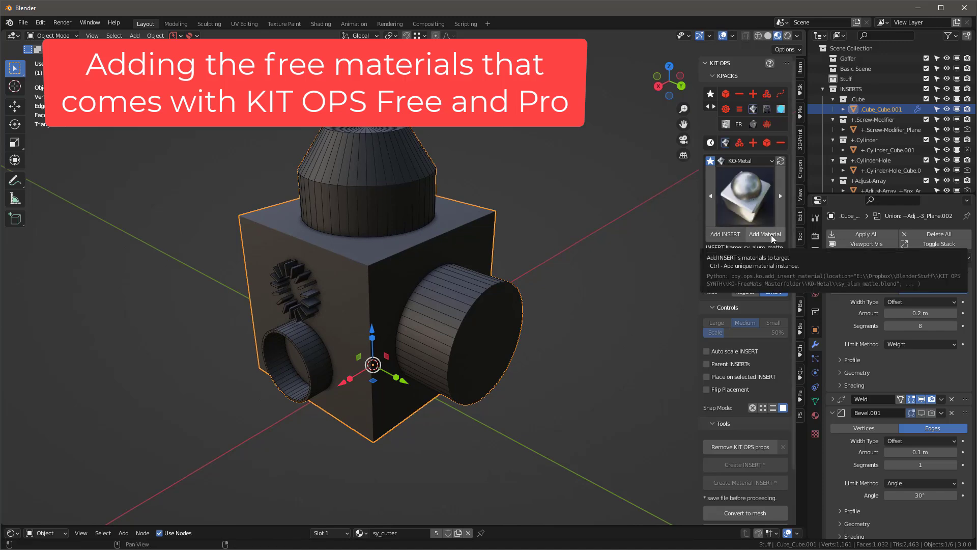
- Apply the KO-Metal sy_alum_matte material to the cube and show its modifier settings
click(764, 234)
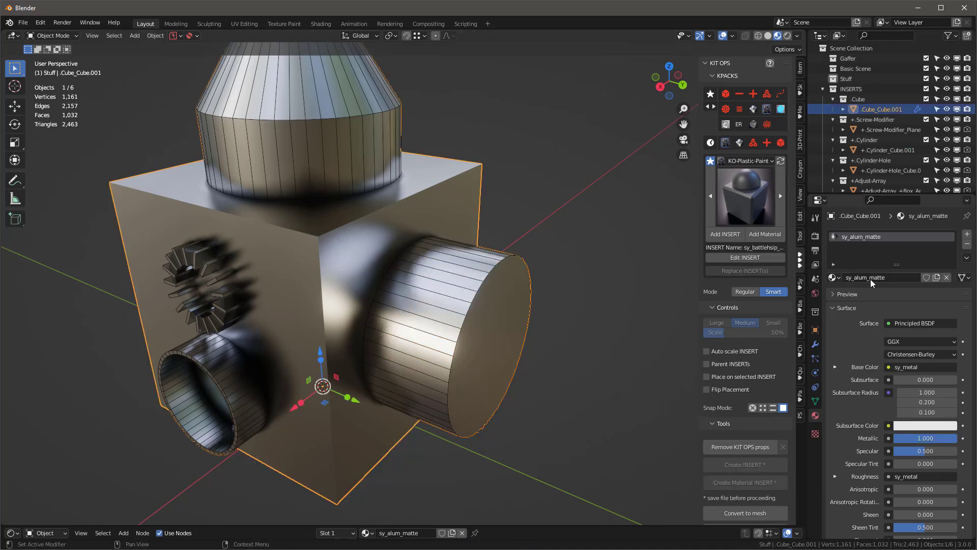
mouse_move(828, 264)
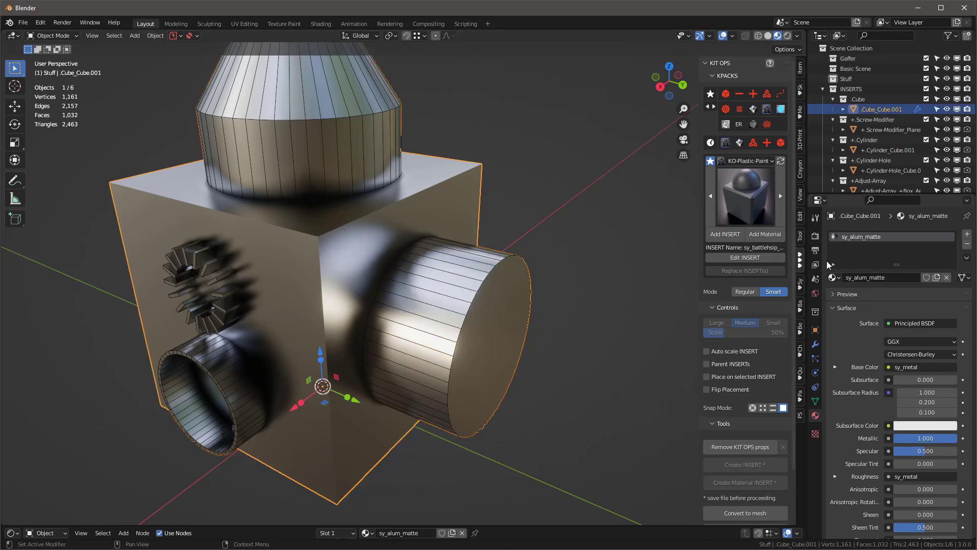
click(833, 277)
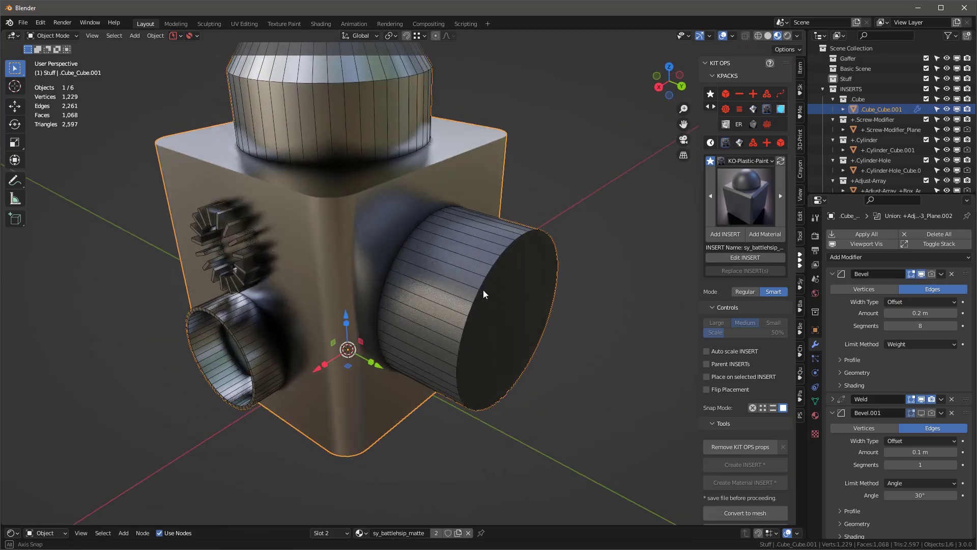
- Raise the cube's Bevel modifier Segments from 8 to 16
click(920, 325)
text(16)
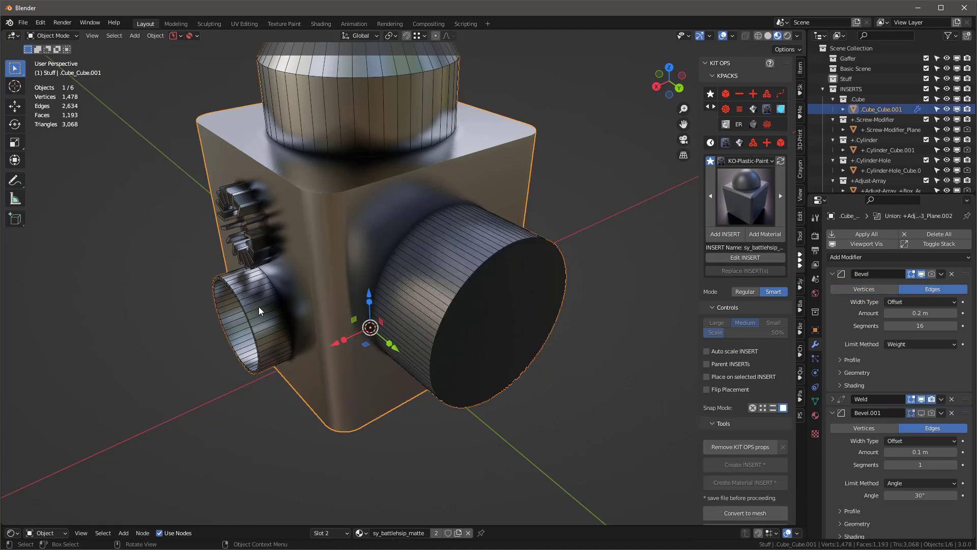
click(893, 170)
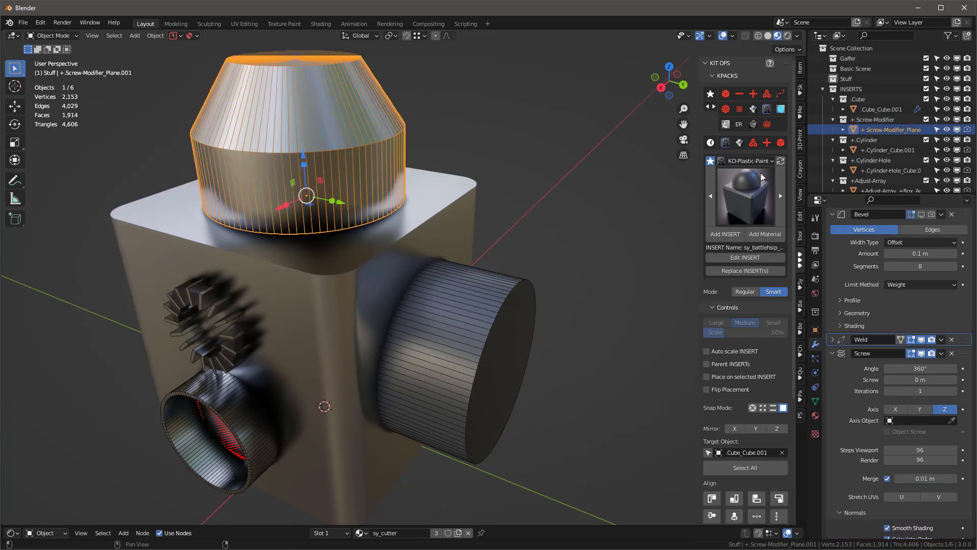
- Give the screw-modifier cap the KO-Plastic-Paint sy_yellow_matte material
click(745, 193)
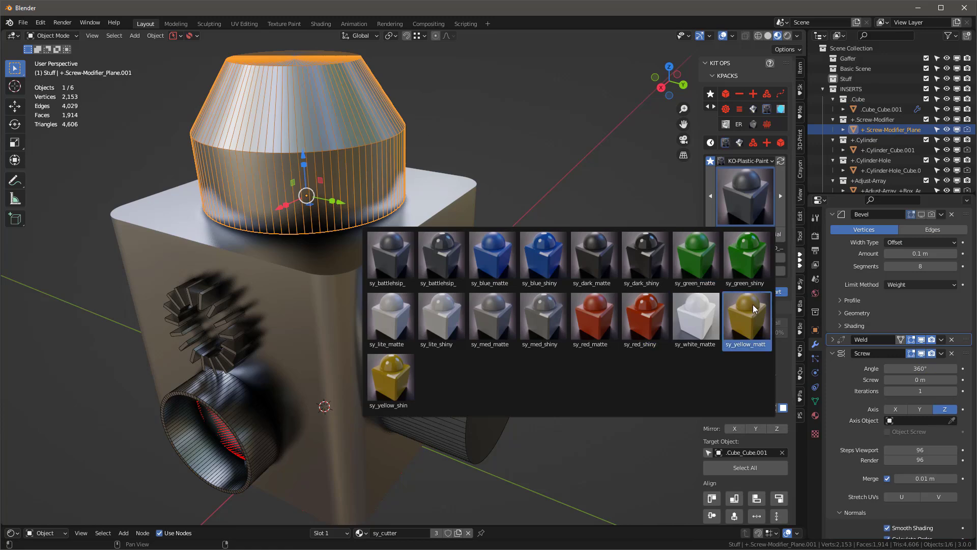
click(745, 320)
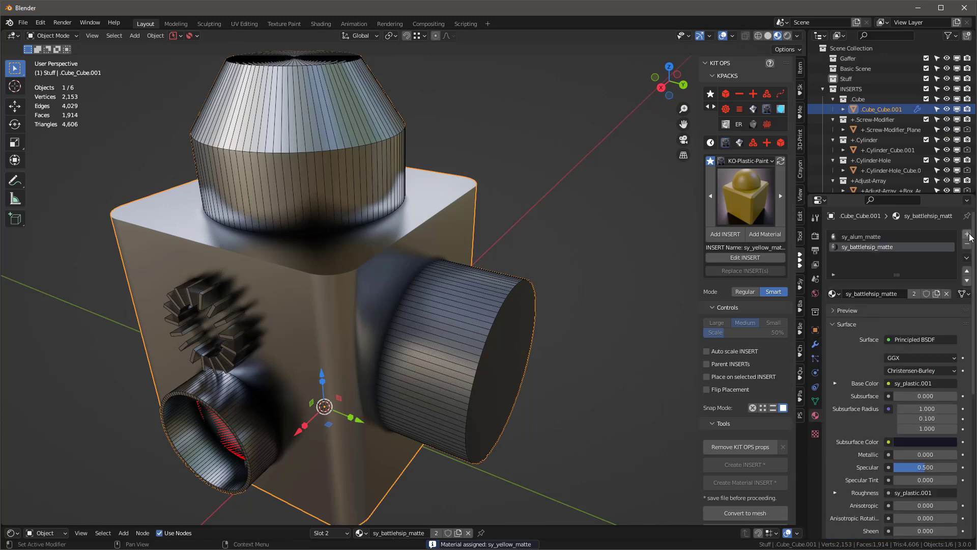
click(834, 293)
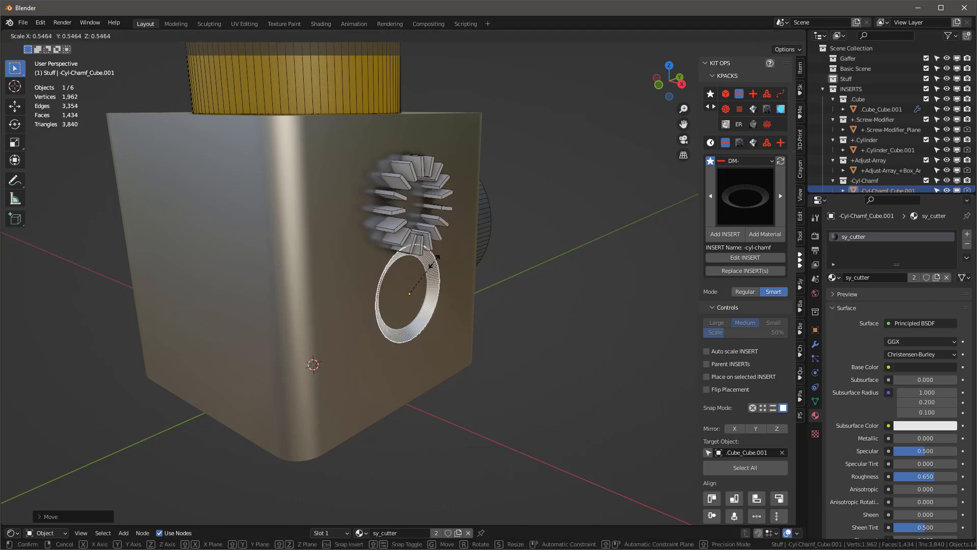
- Confirm the scaled-down cyl-chamf ring and give it the sy_red_matte material
click(408, 311)
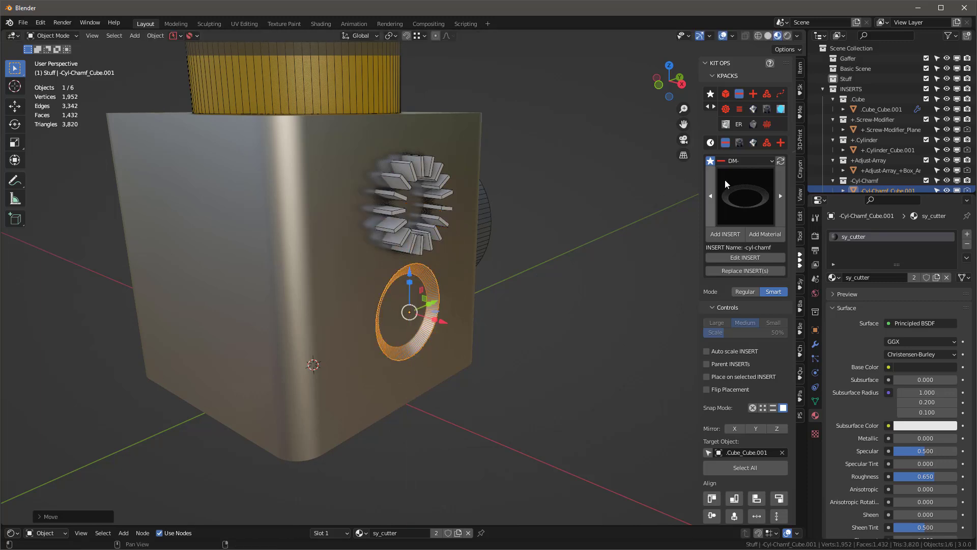
click(745, 161)
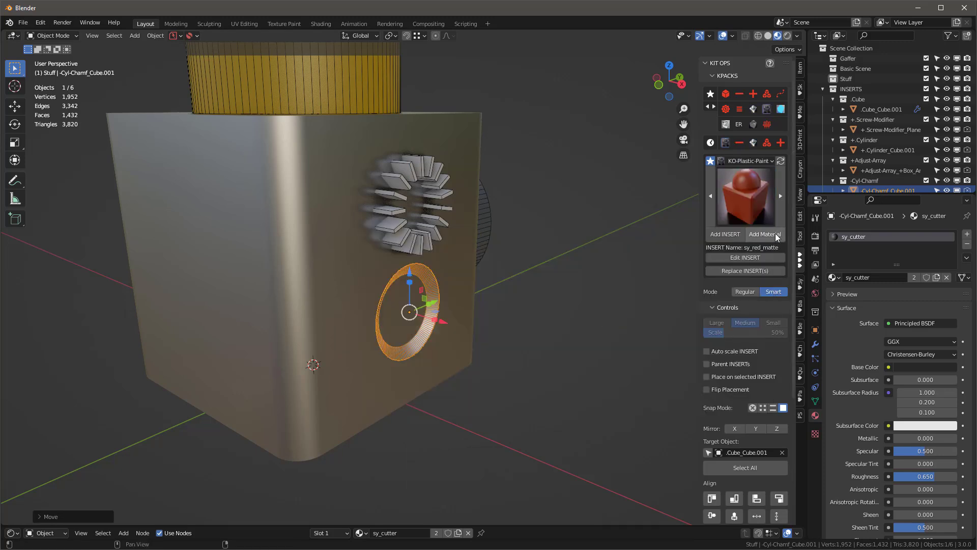
click(764, 234)
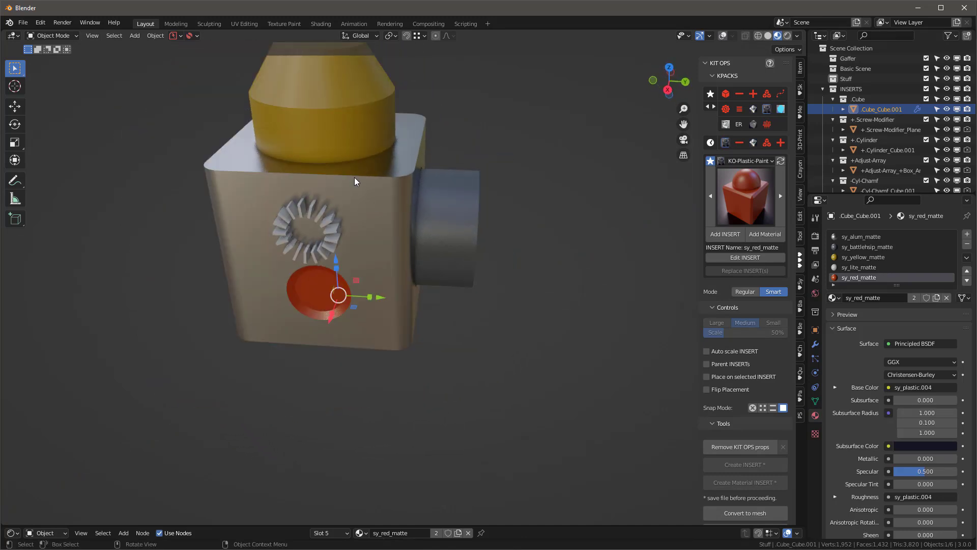
drag(355, 181, 549, 202)
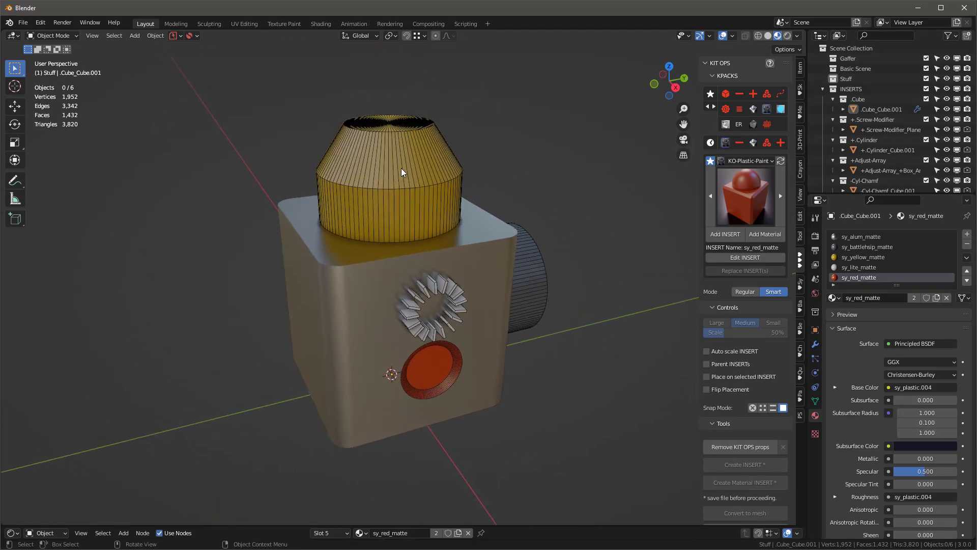
mouse_move(488, 245)
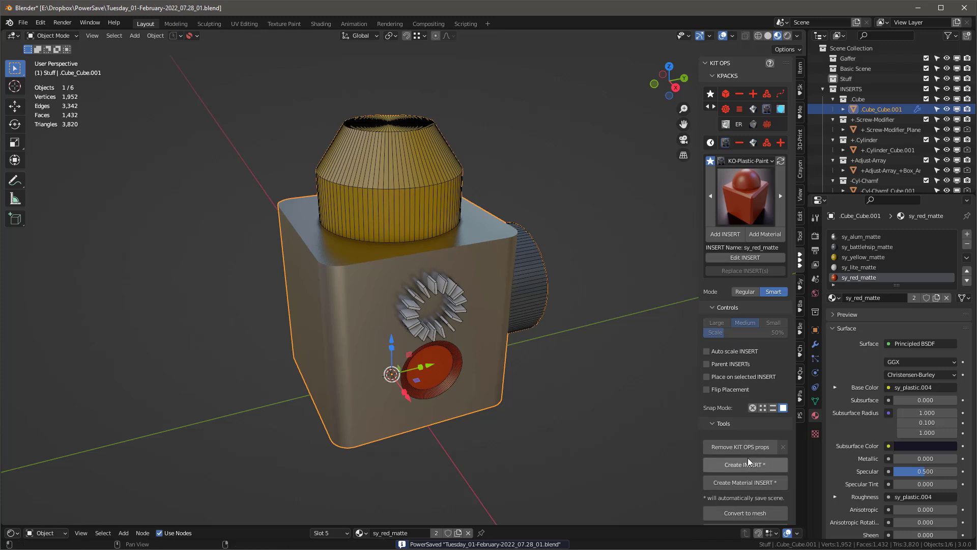
mouse_move(744, 512)
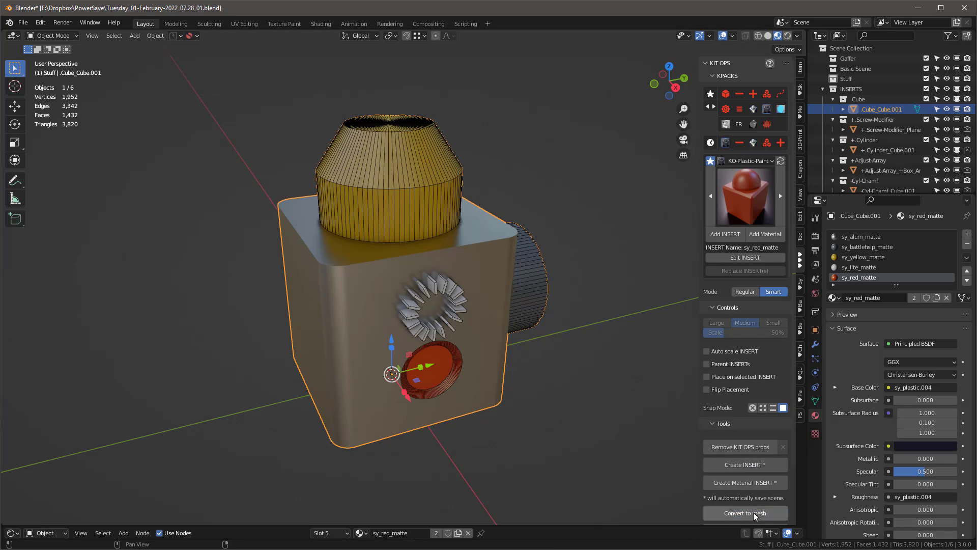
mouse_move(470, 279)
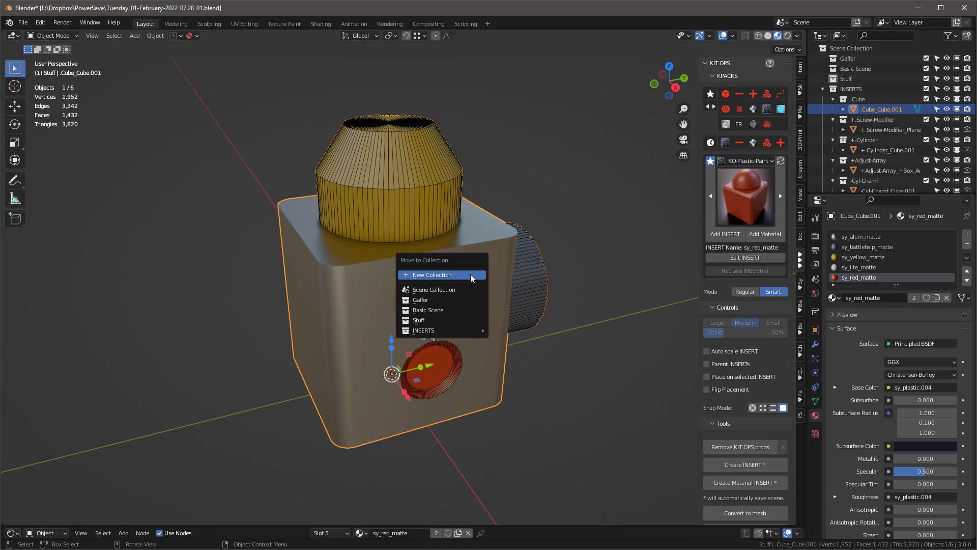
- Move the cube into a new collection named DPACK and convert it to a single mesh
click(432, 274)
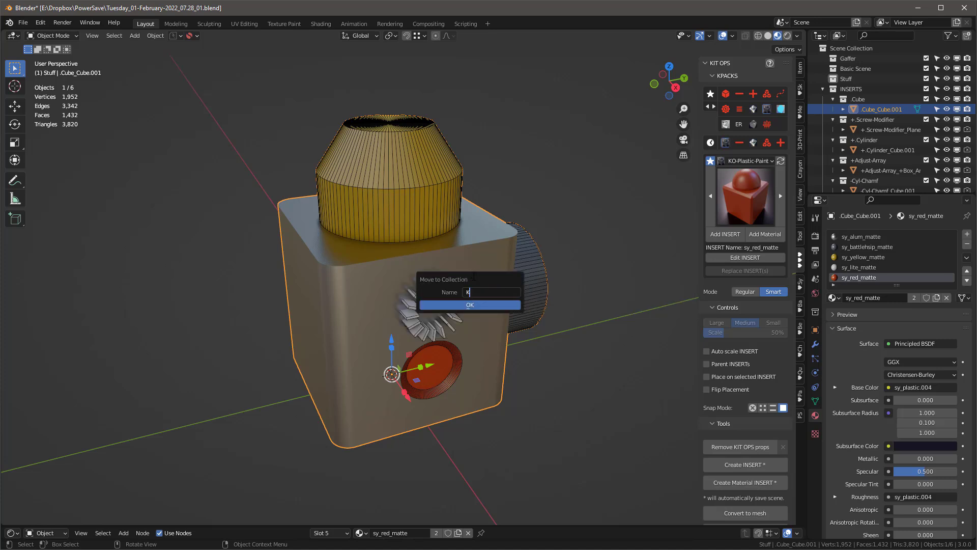
text(DPACK)
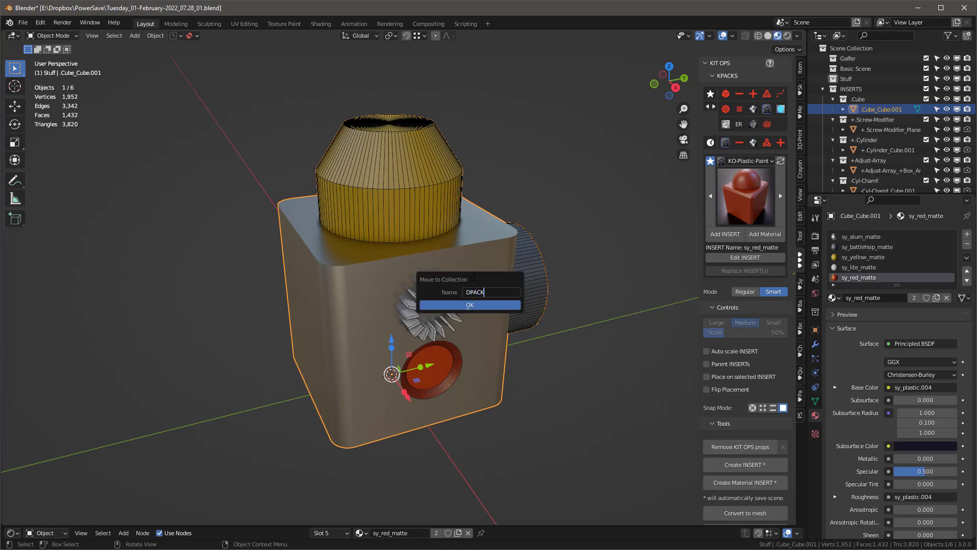
click(469, 305)
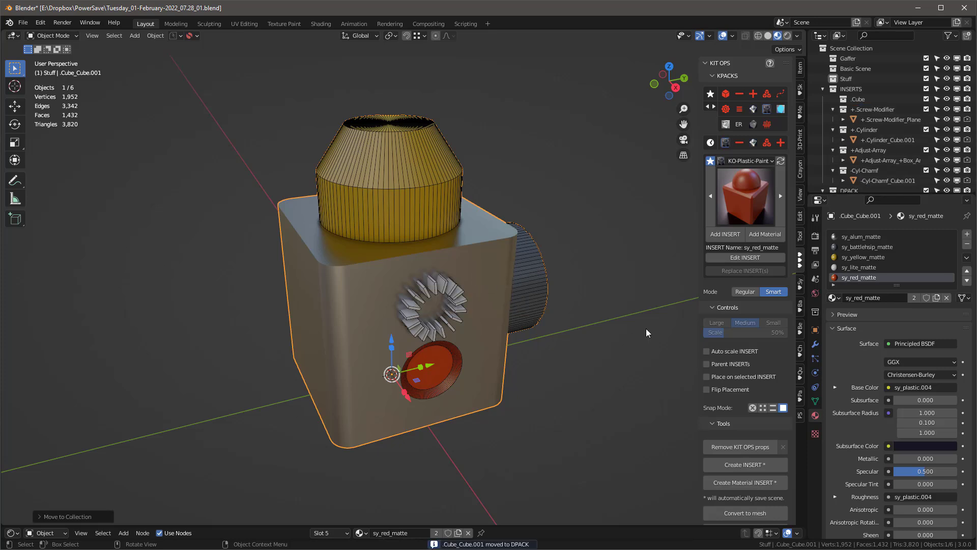
click(849, 89)
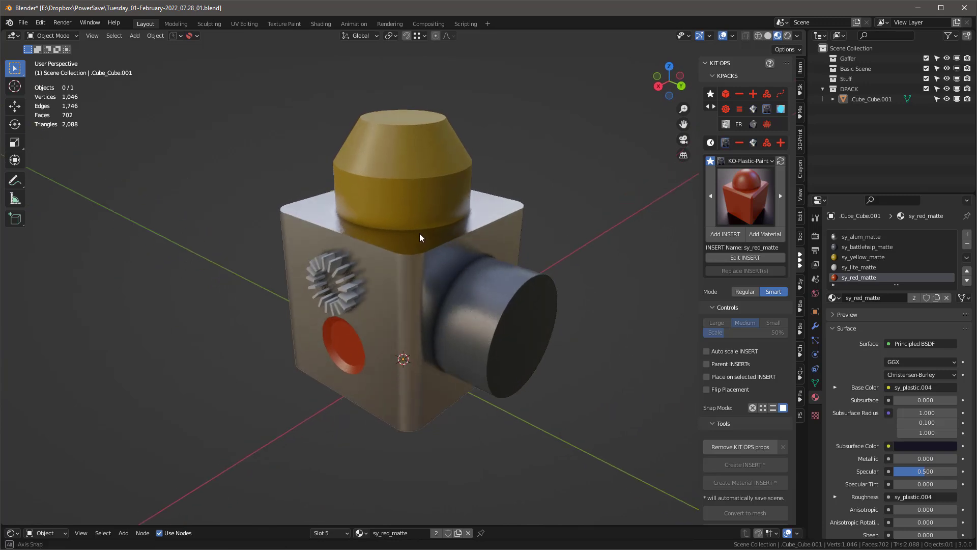
- Select the merged cube and set solid viewport shading colour to Vertex
click(402, 281)
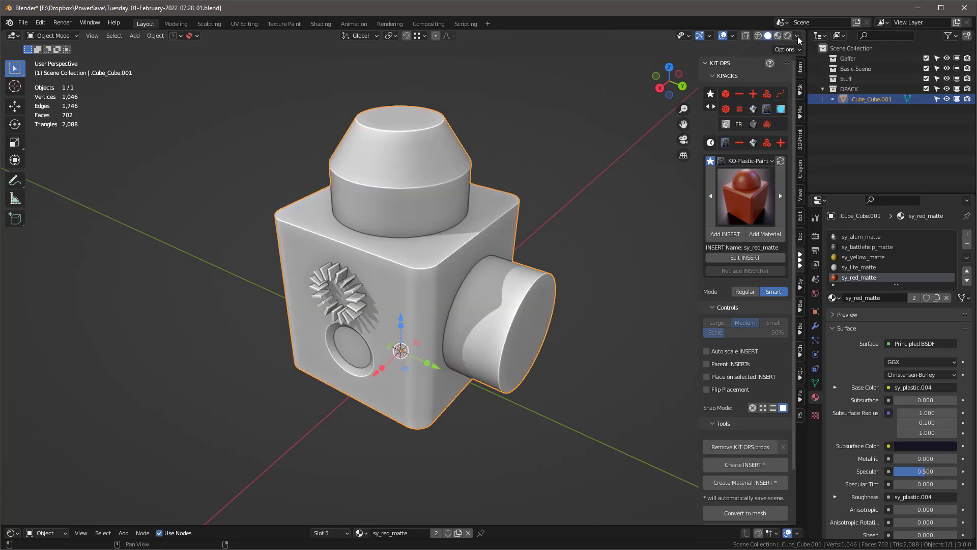
click(796, 35)
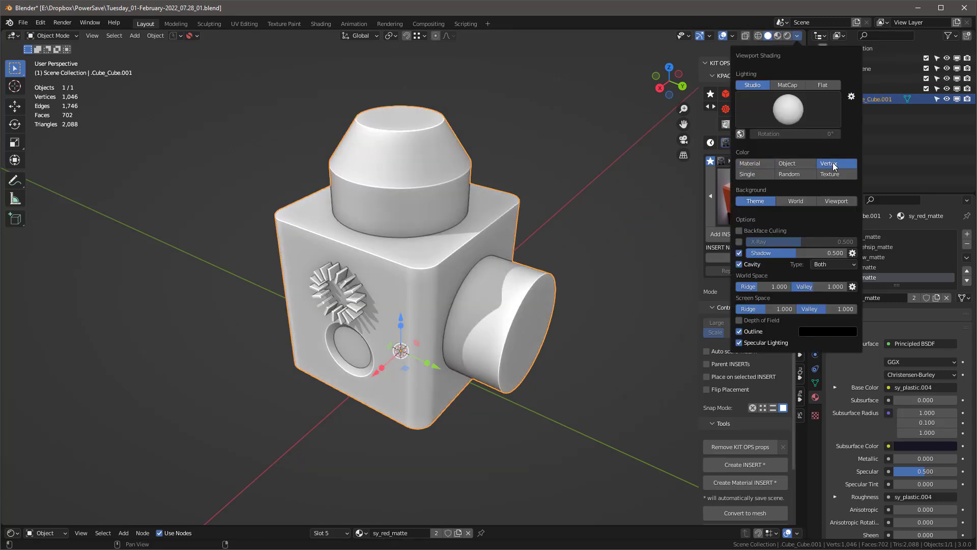
click(828, 163)
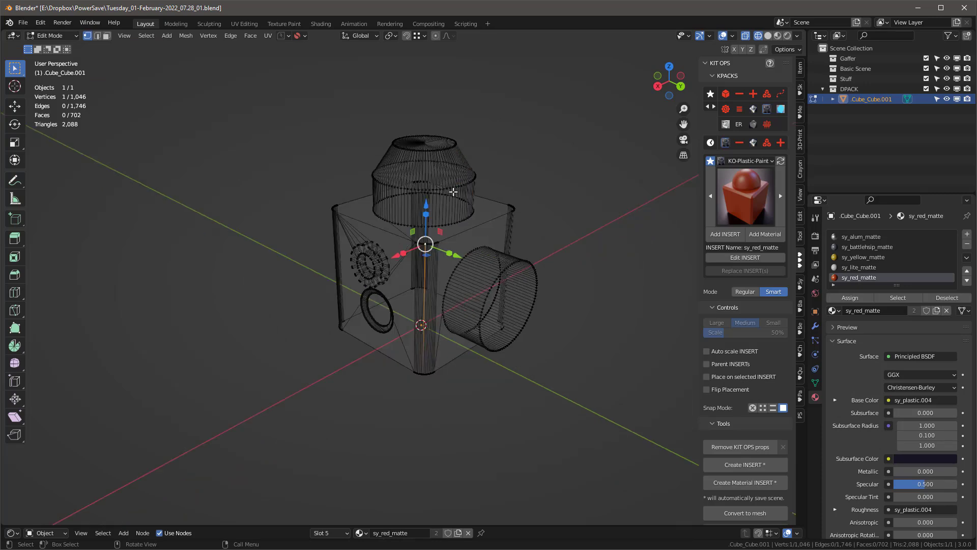
- Switch to Vertex Paint mode and paint blue strokes across the cube insert
click(50, 35)
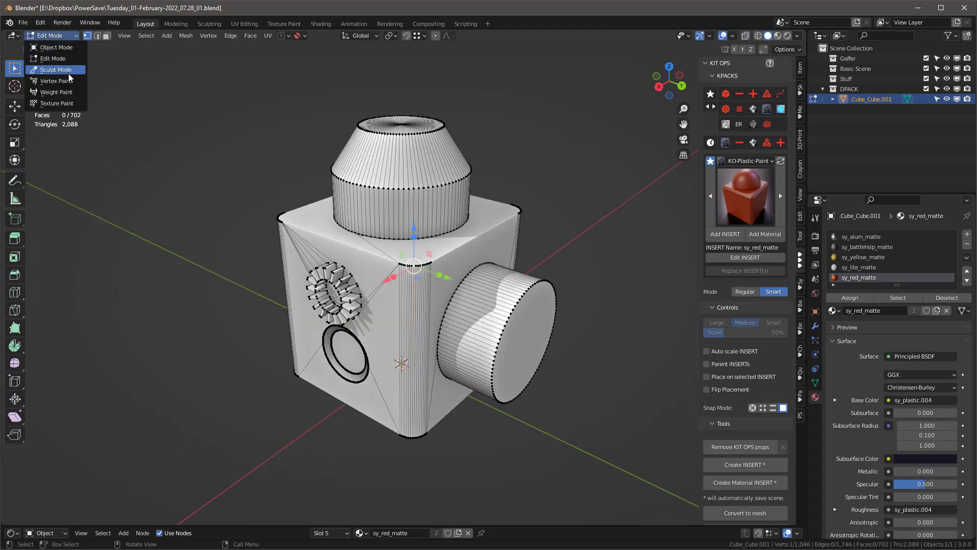
click(56, 81)
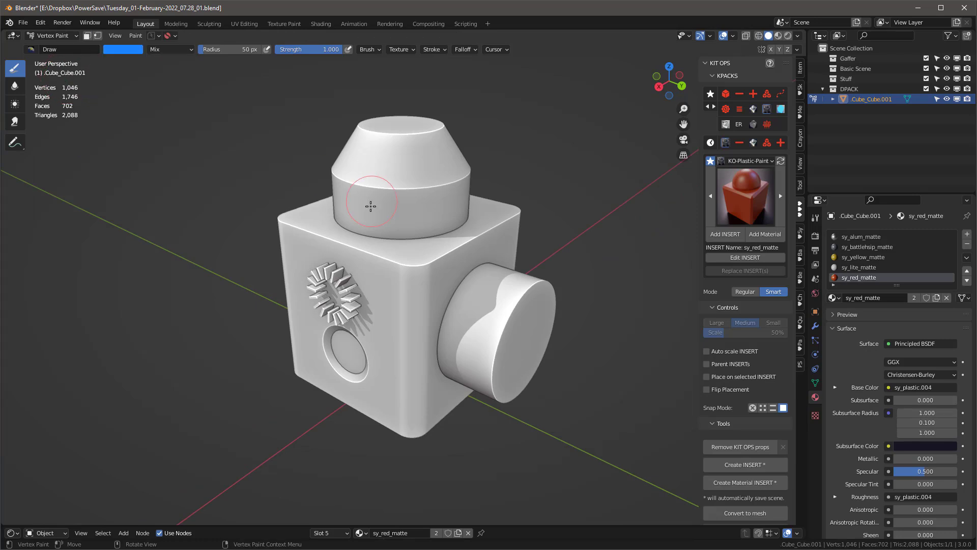
drag(370, 207, 409, 220)
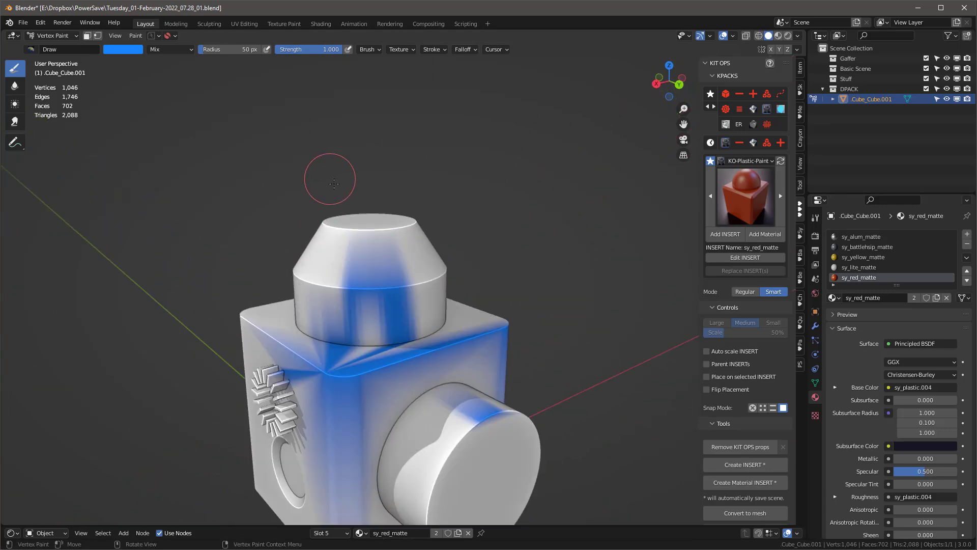
mouse_move(393, 258)
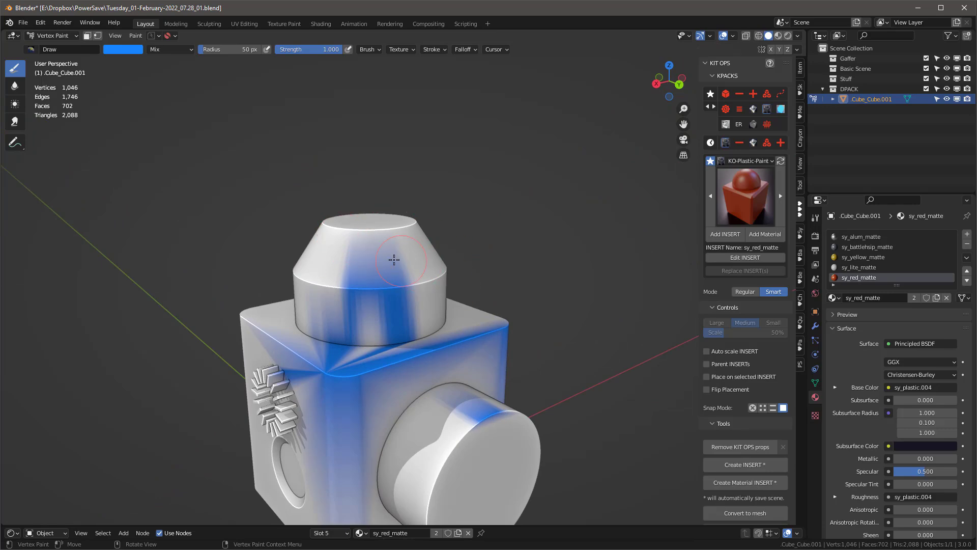
mouse_move(391, 248)
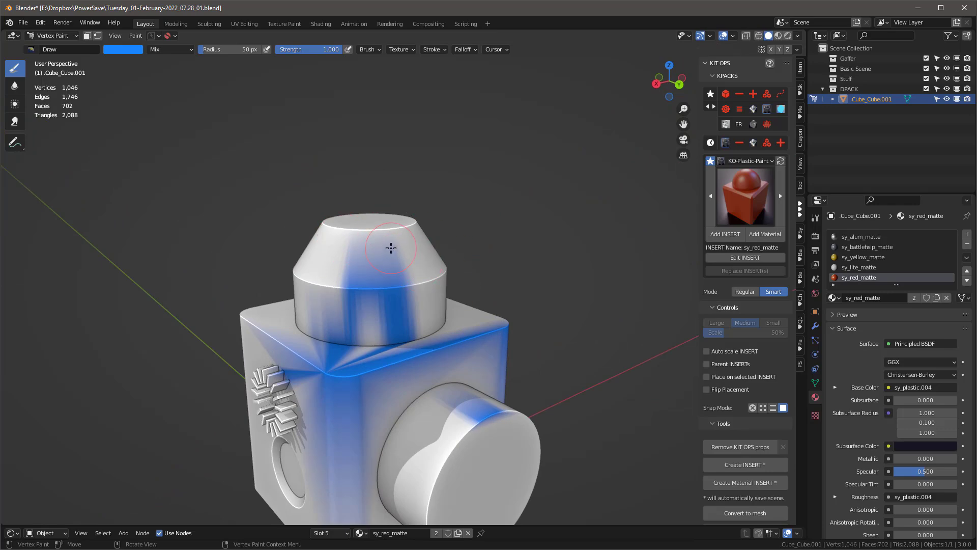
- Separate the selected top cap faces into their own object, Cube_Cube.002
click(51, 35)
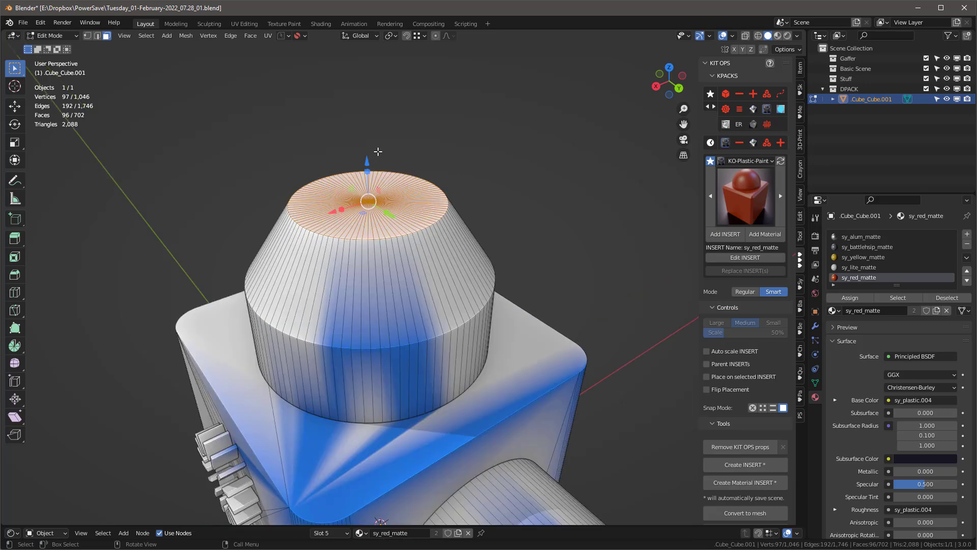
key(p)
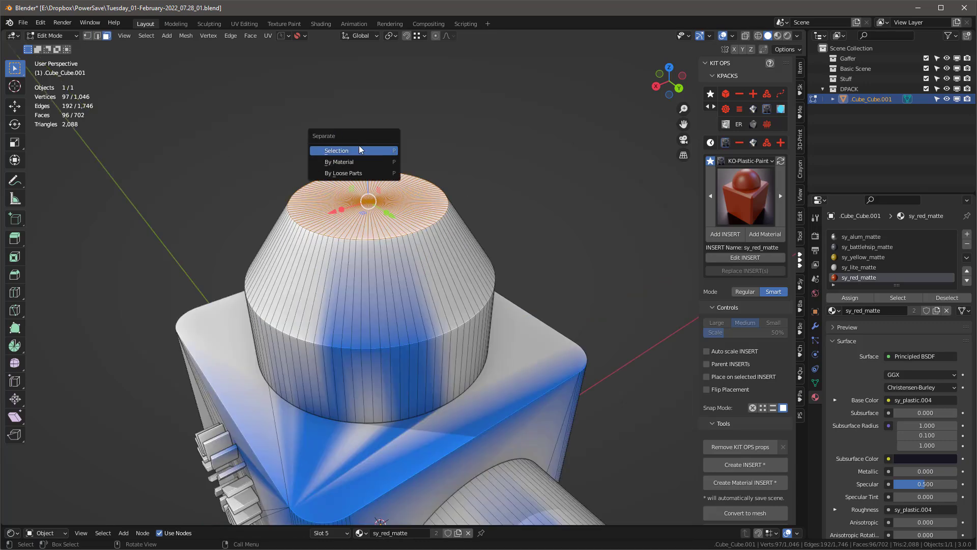
click(335, 151)
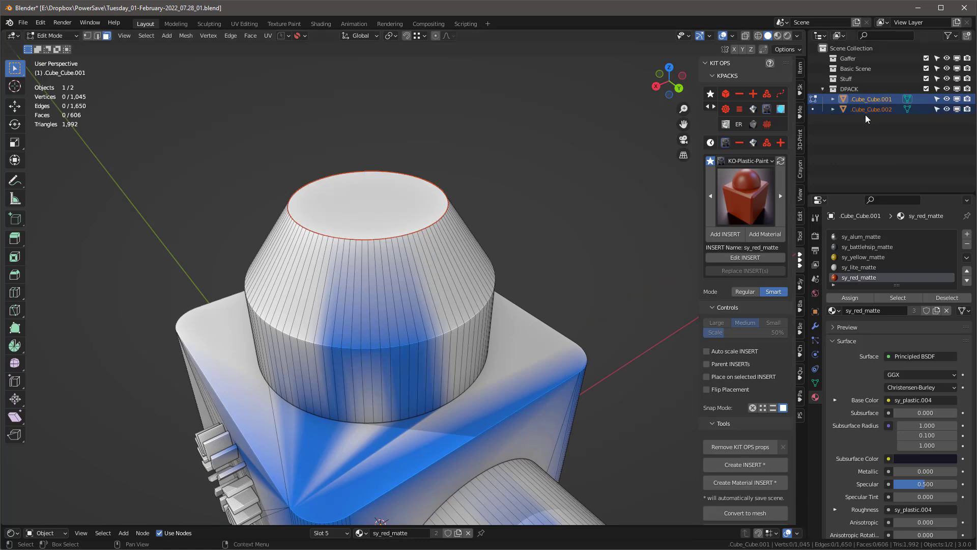
click(51, 34)
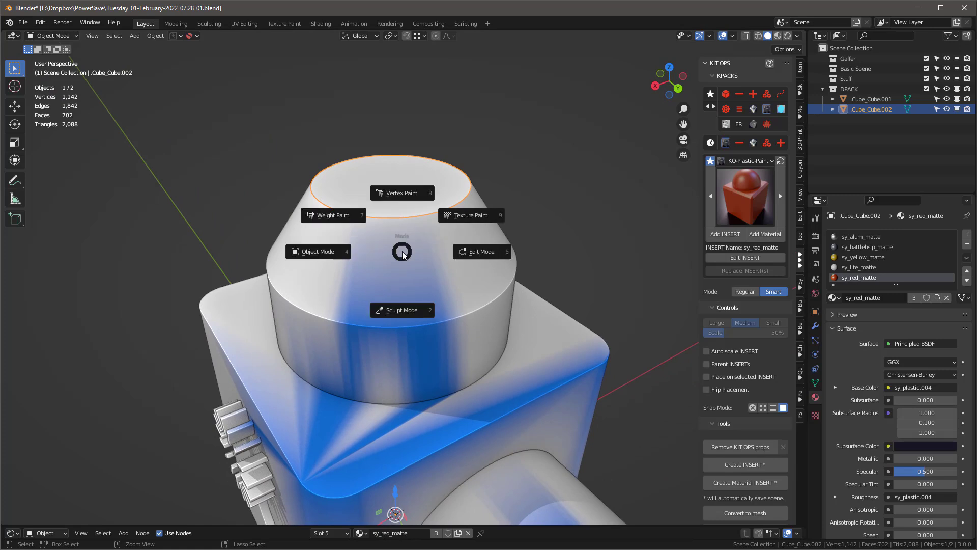
- Vertex-paint the separated top cap solid green with the colour picker set to green
click(402, 192)
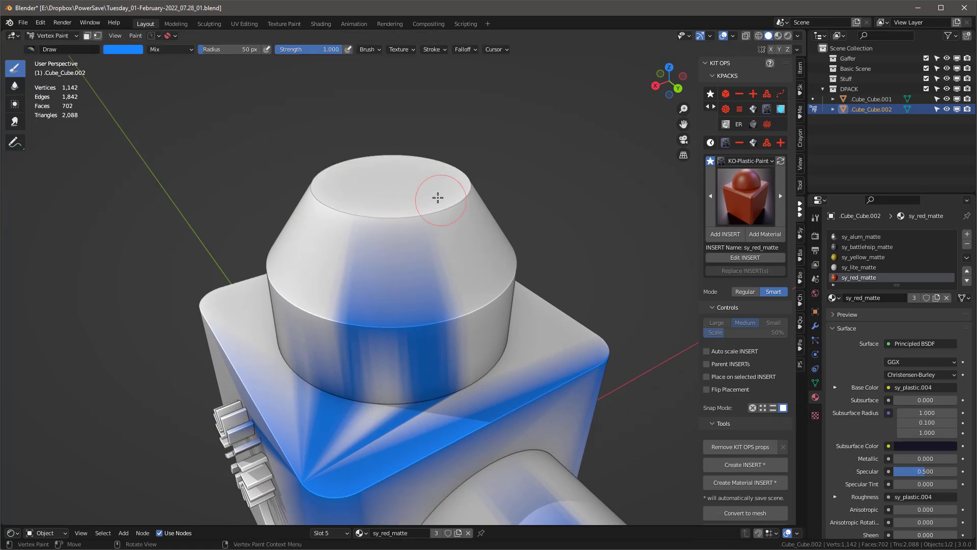
click(122, 49)
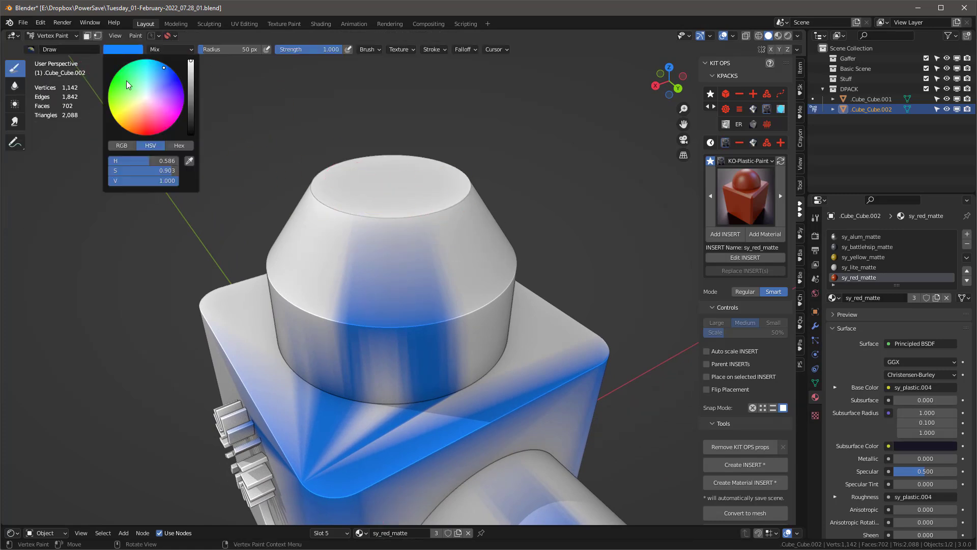
click(383, 181)
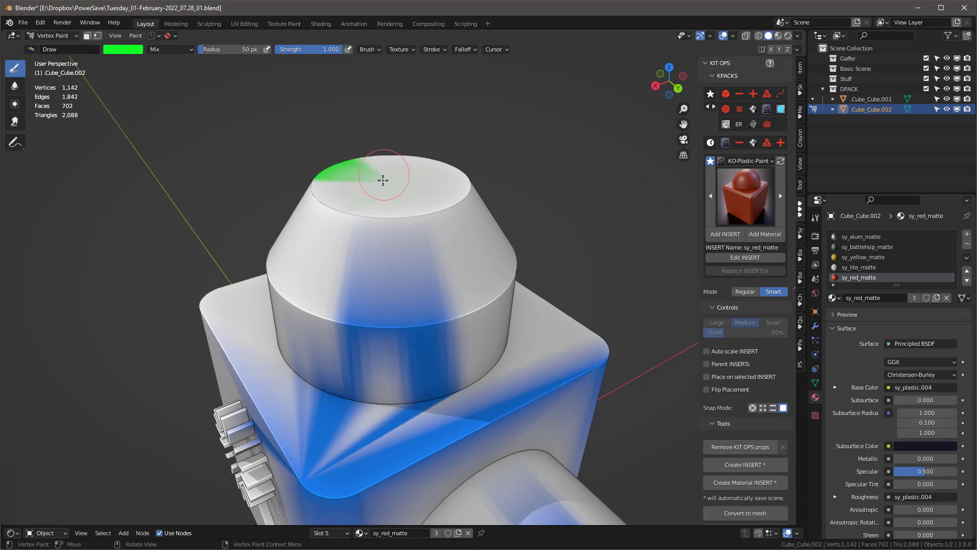
drag(384, 181, 447, 195)
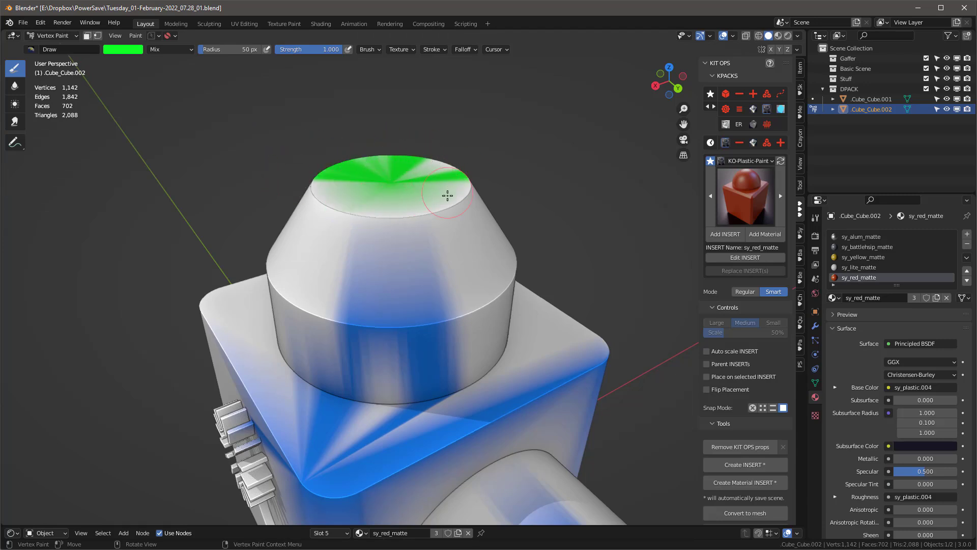
drag(445, 195, 319, 190)
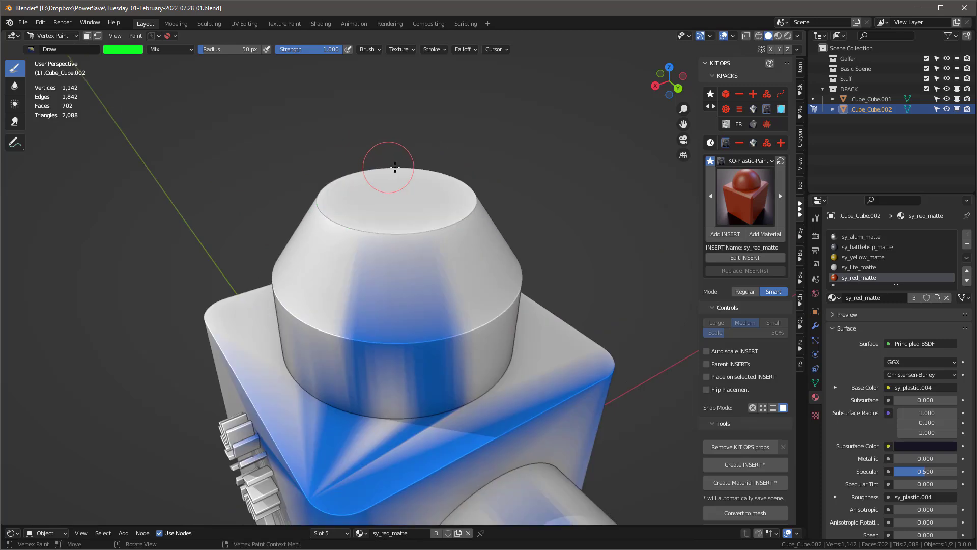
click(135, 36)
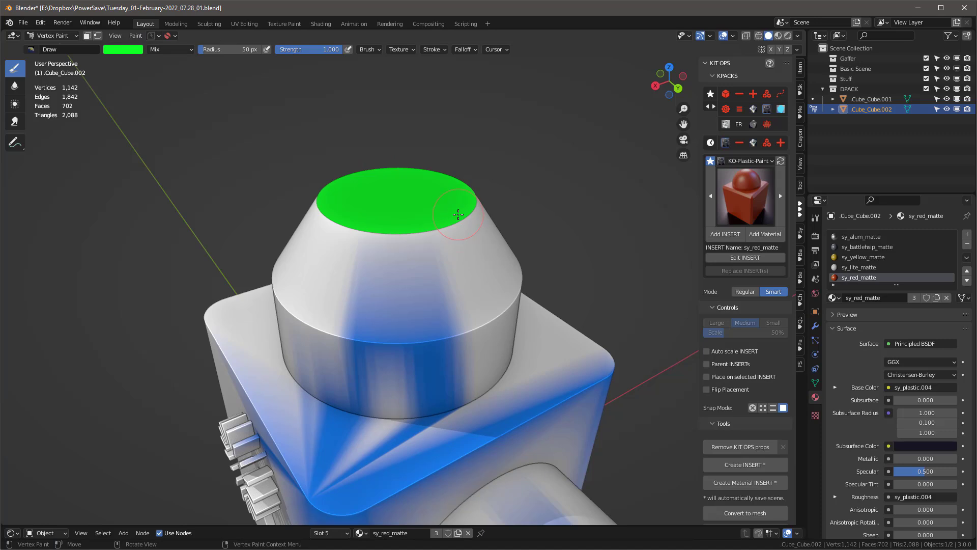
mouse_move(509, 169)
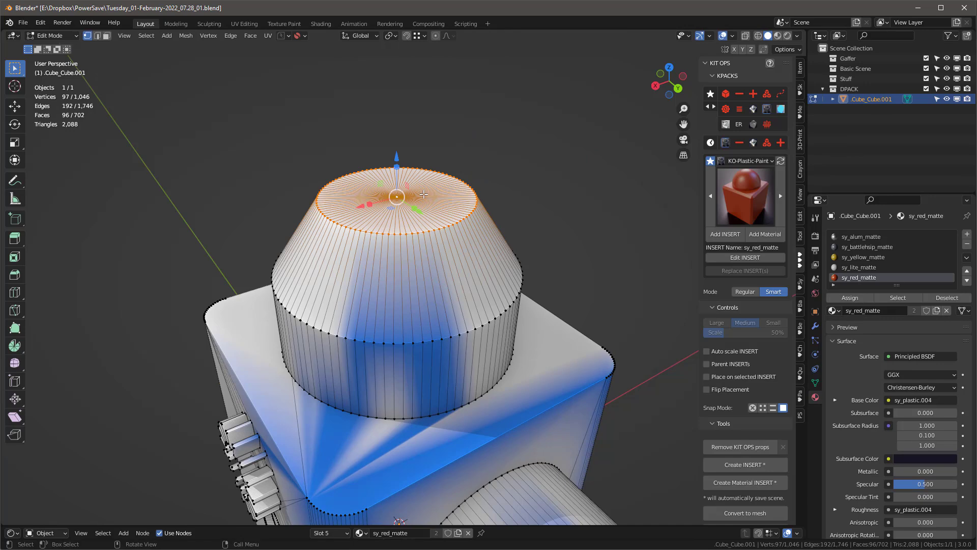
- Return the merged insert to Object Mode and orbit to view its yellow, metallic, red and dark materials
click(50, 36)
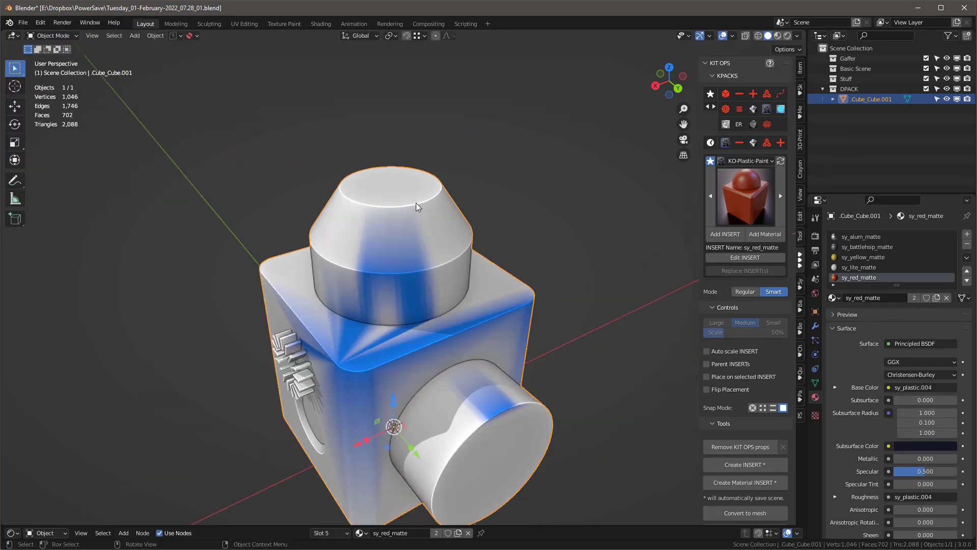
drag(417, 205, 283, 203)
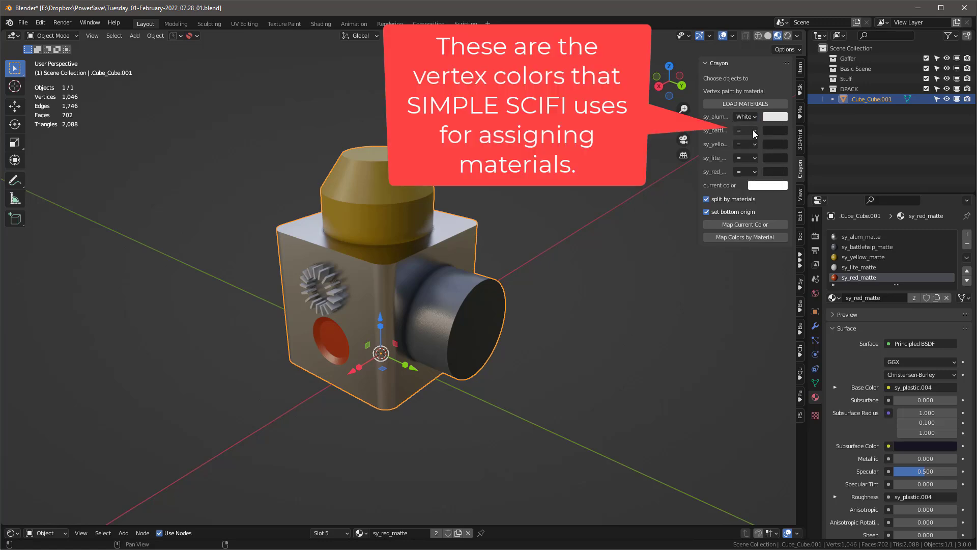
- Map materials to vertex colours in Crayon: grey for the cap and side cylinder, black for the red hole
click(745, 144)
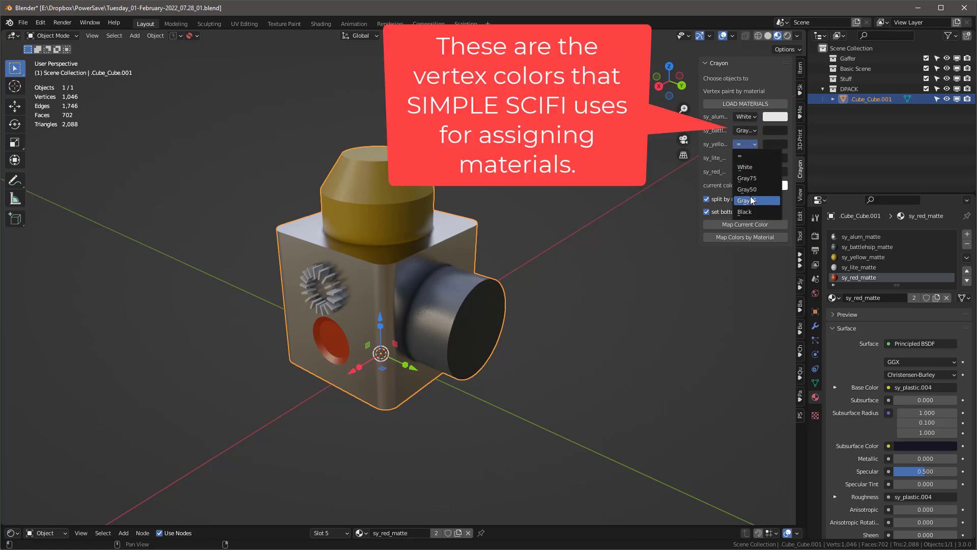
click(745, 143)
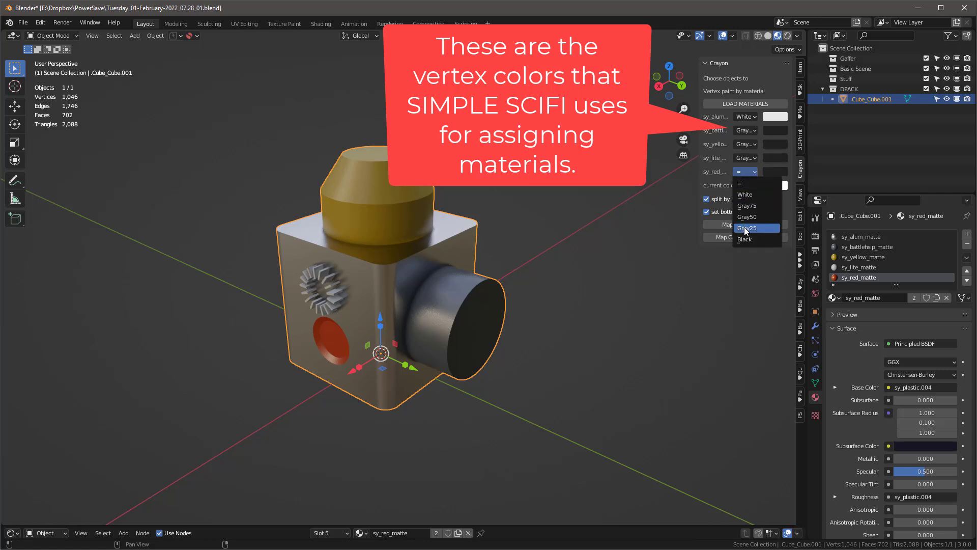
click(745, 238)
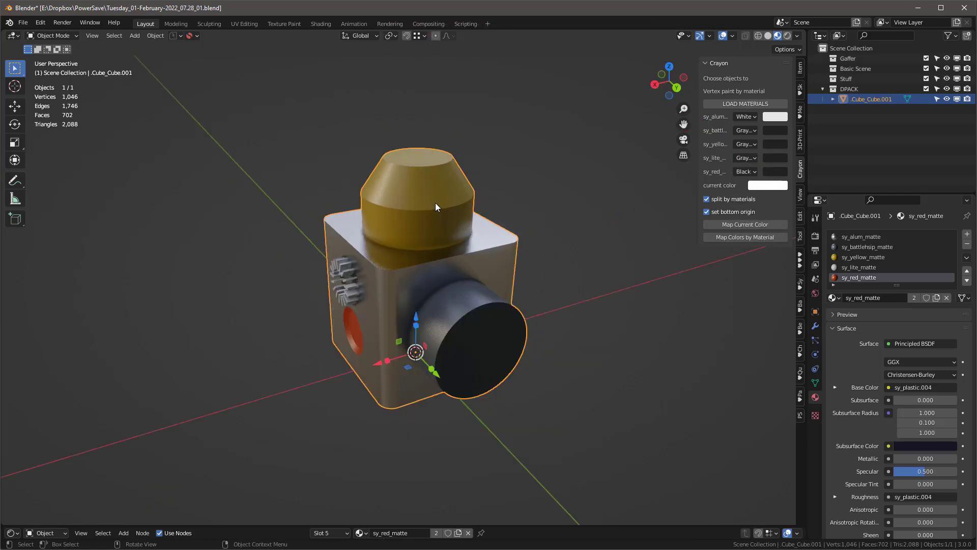
drag(437, 206, 411, 223)
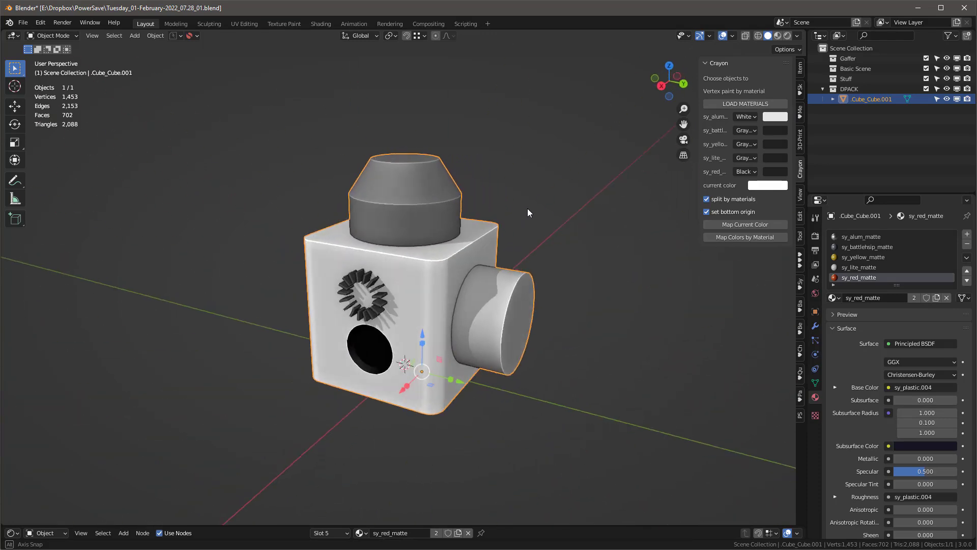
drag(528, 212, 565, 302)
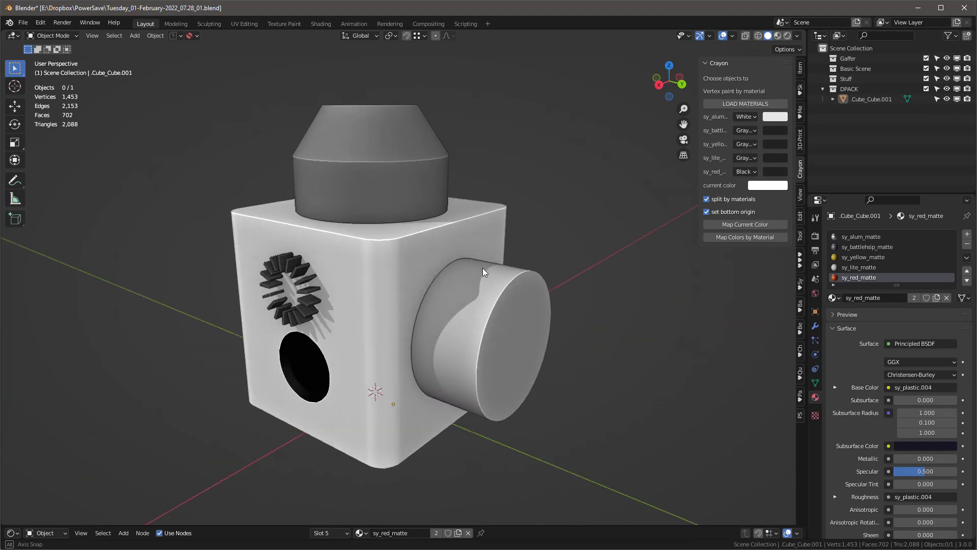
click(485, 272)
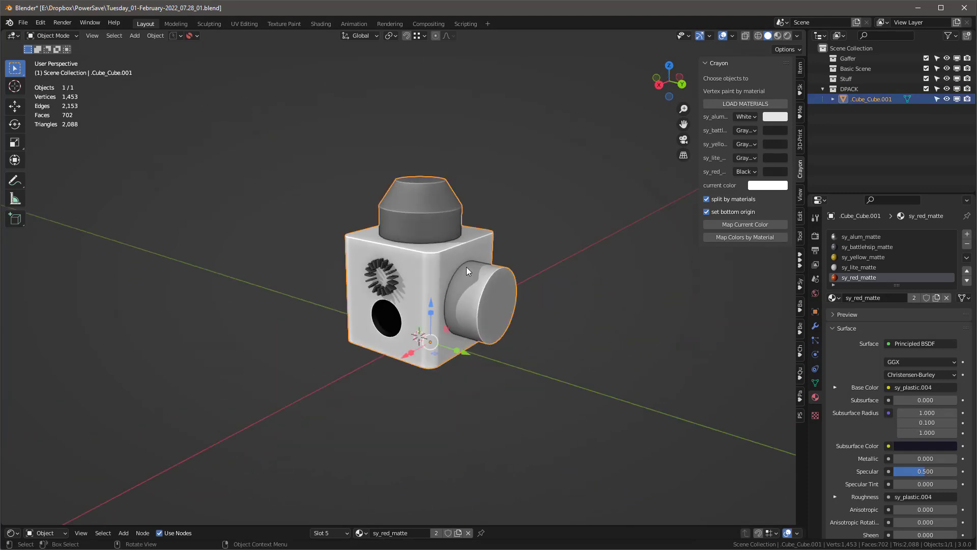
mouse_move(476, 269)
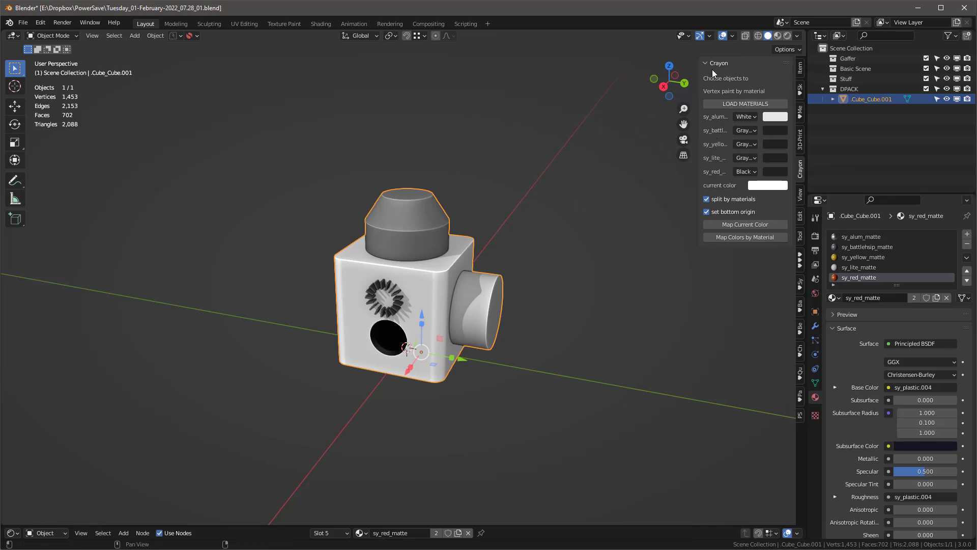
mouse_move(435, 281)
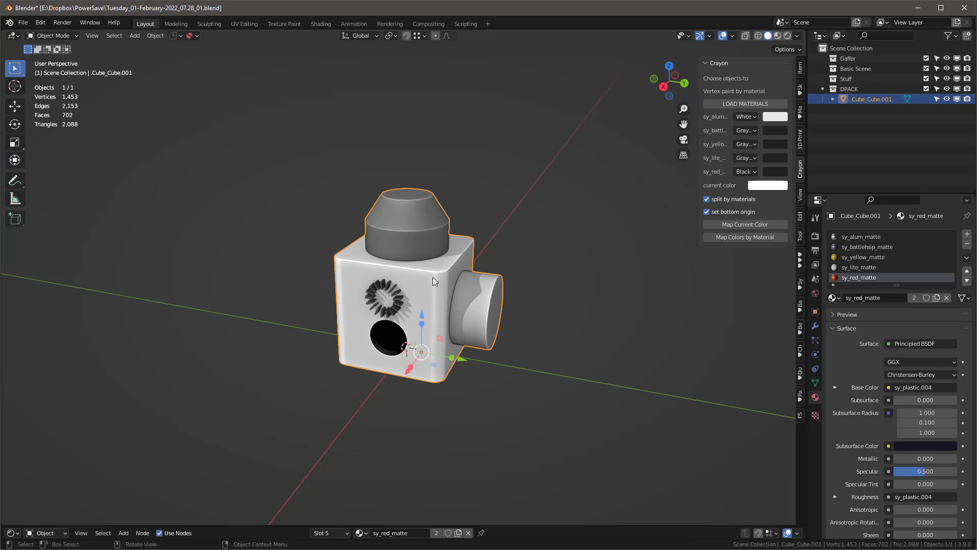
drag(433, 281, 405, 240)
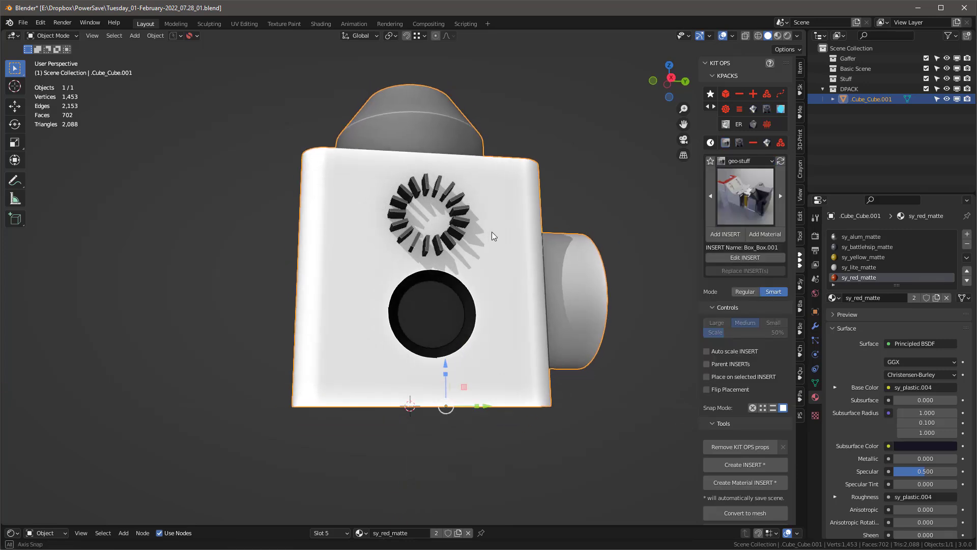
- Load the simple-scifi-38-pro scene file with its Shapes Gen generator
drag(492, 235, 446, 243)
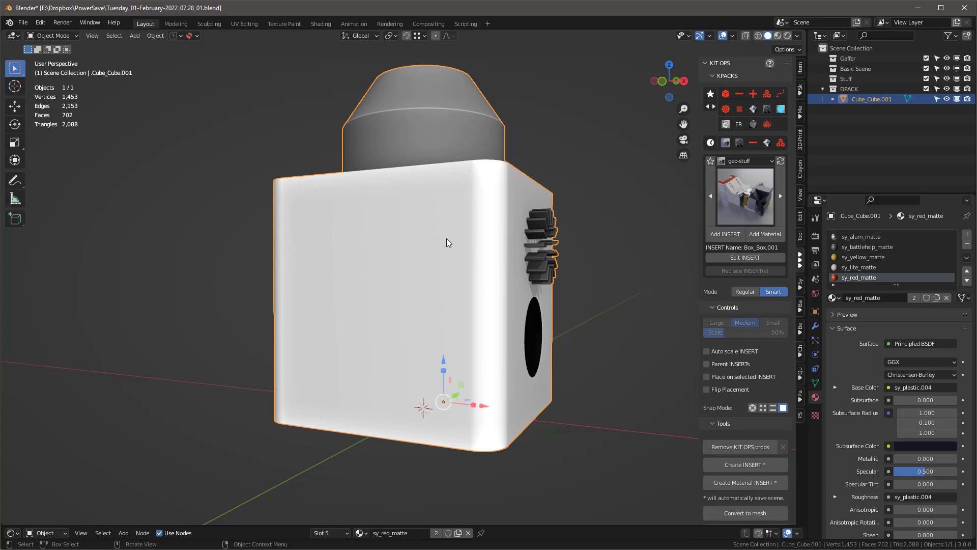
mouse_move(396, 238)
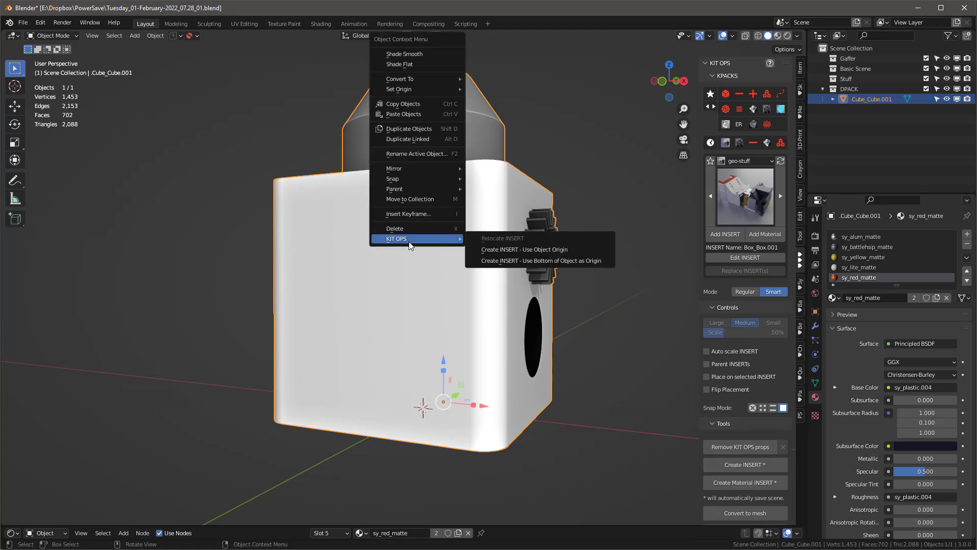
mouse_move(540, 250)
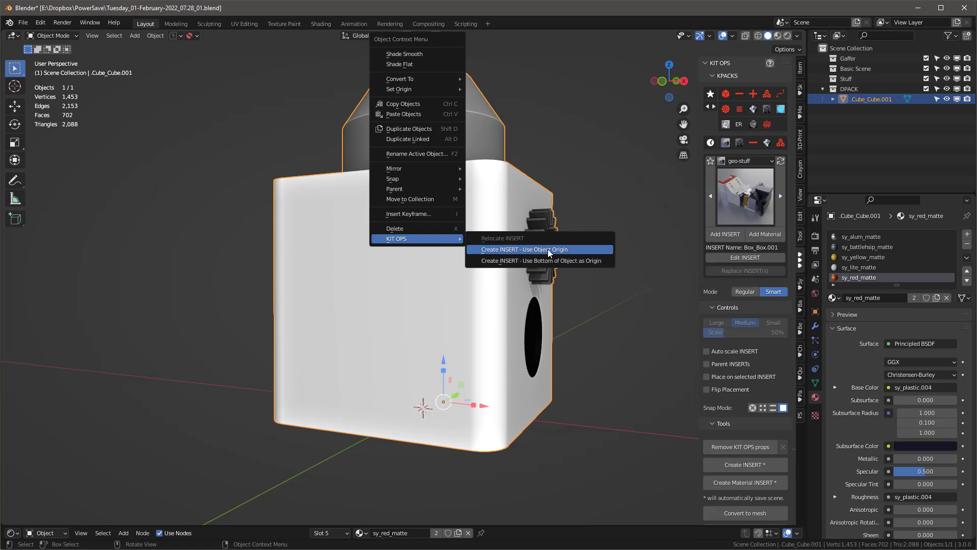
mouse_move(737, 203)
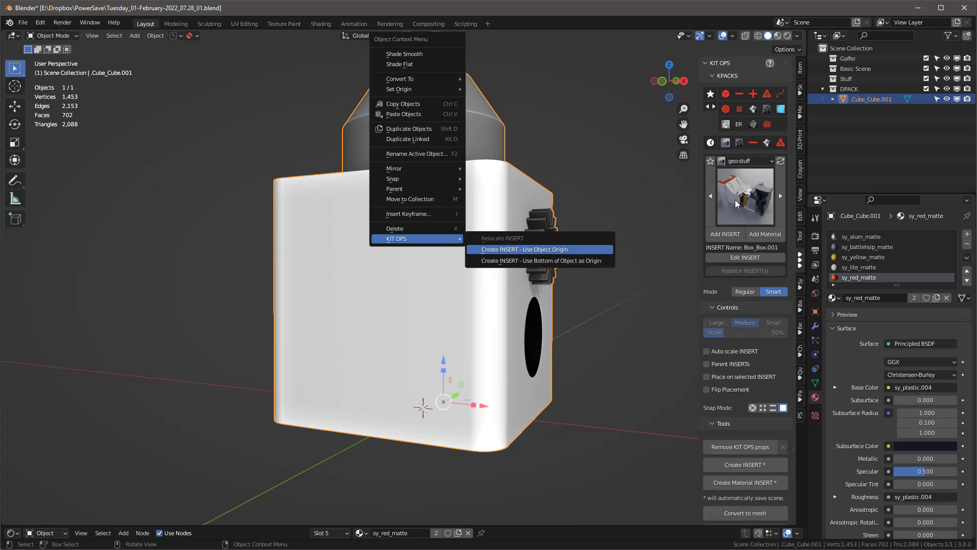
click(523, 249)
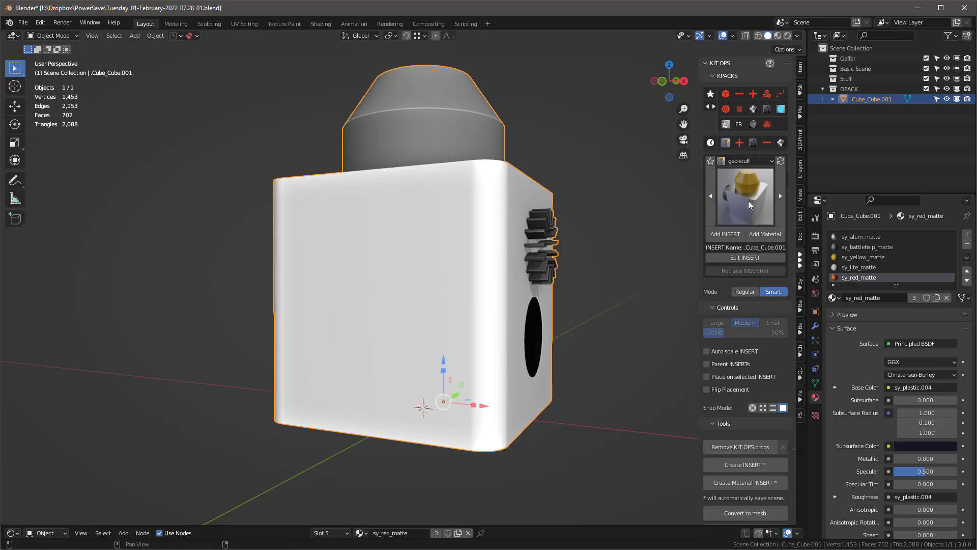
mouse_move(746, 191)
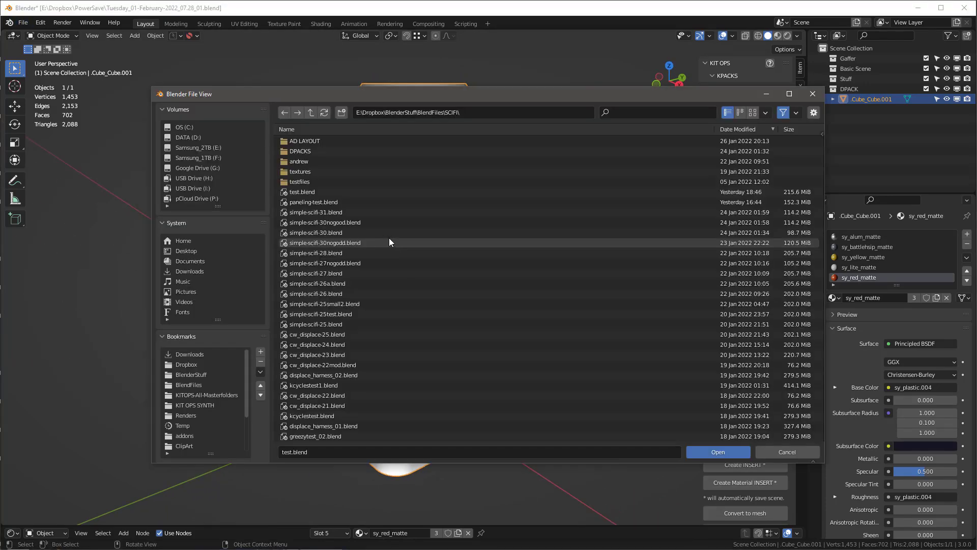
double_click(192, 385)
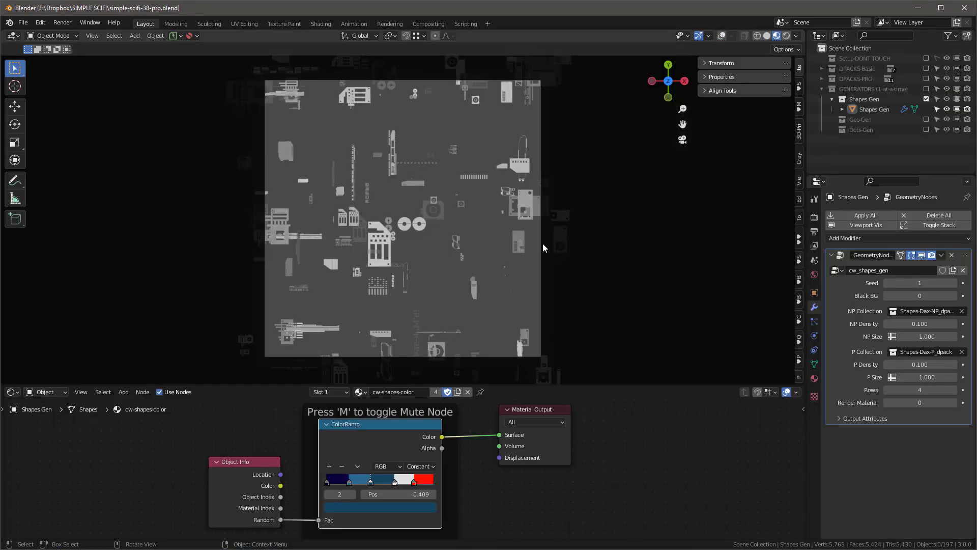
mouse_move(787, 193)
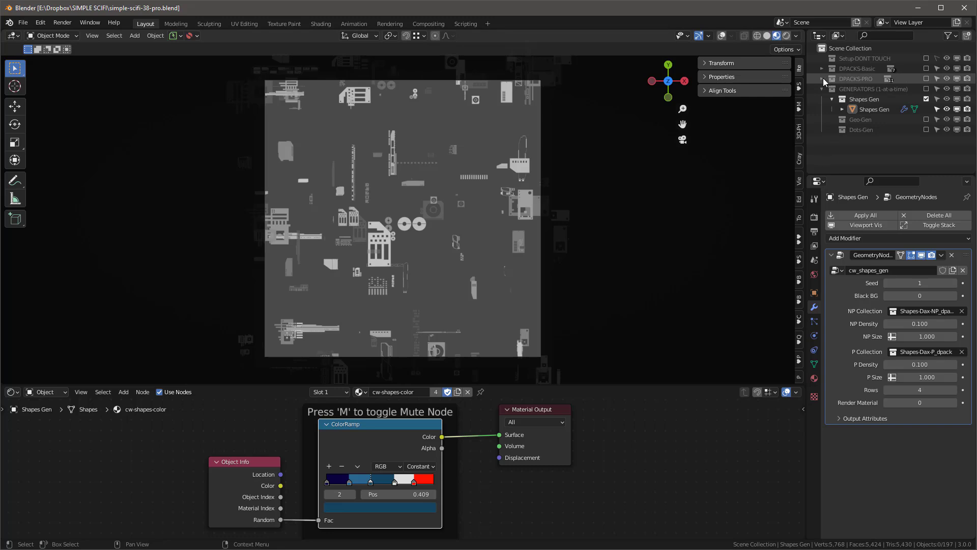
- Add a new empty collection in the Outliner and name it FRED DPACK
click(822, 79)
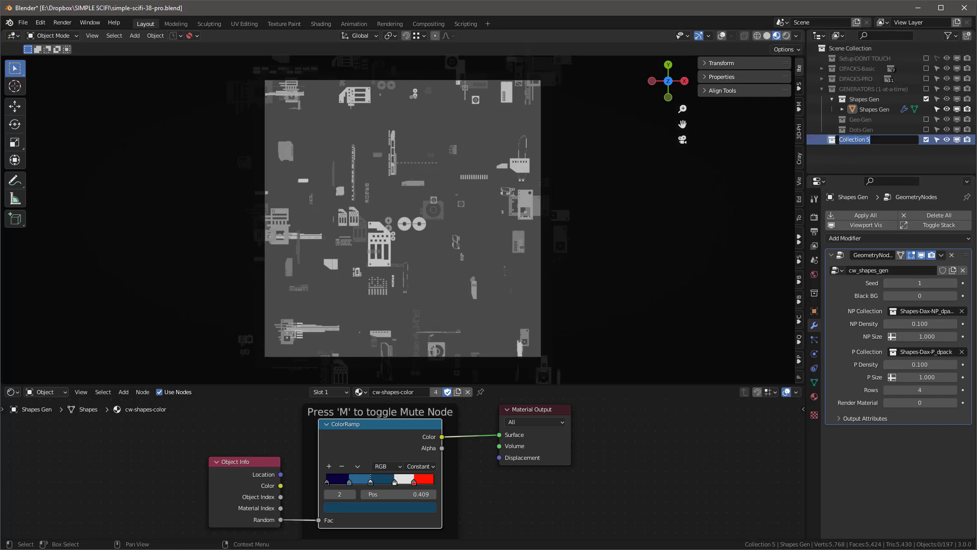
text(FRED-DPACK)
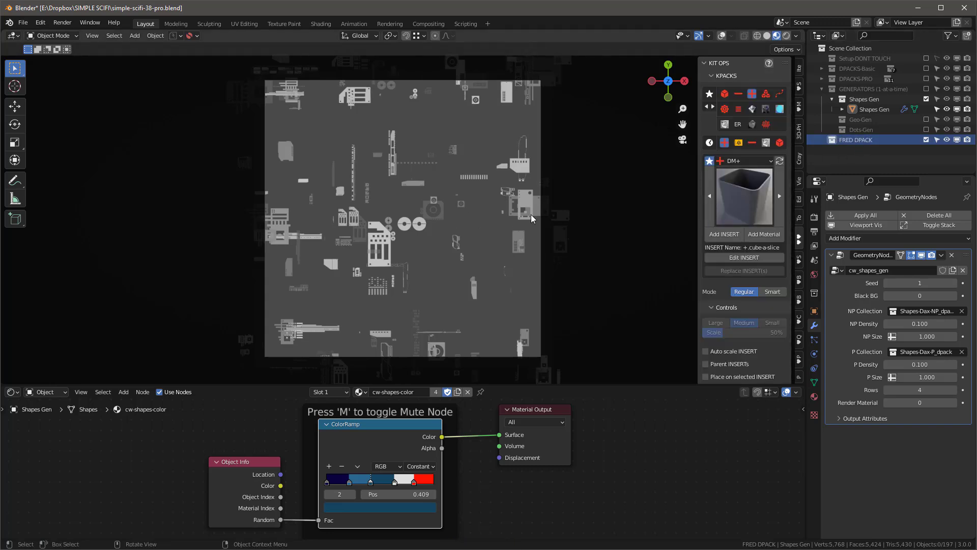
- Add the geo-stuff KPACK cube insert, shrink it to about 0.174 and move it left of the plane
click(734, 160)
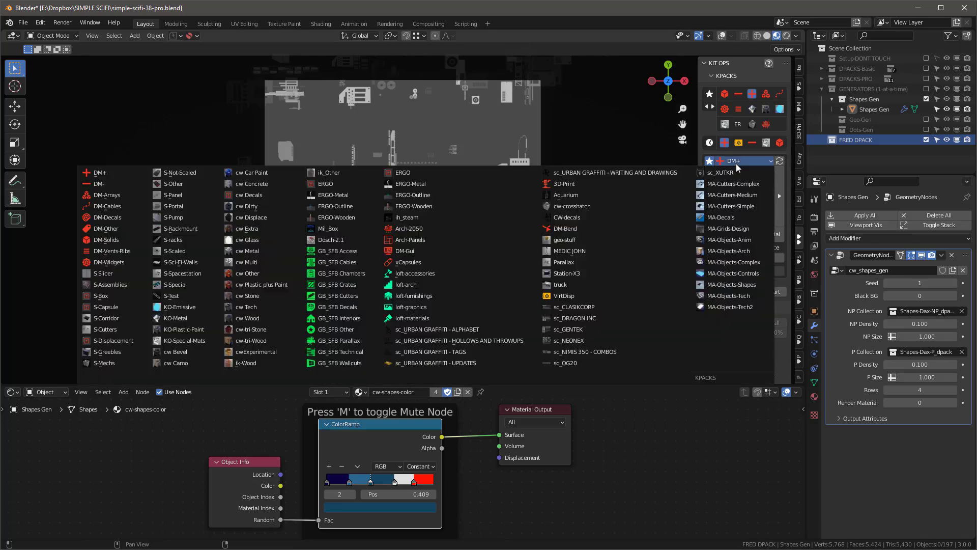
click(562, 240)
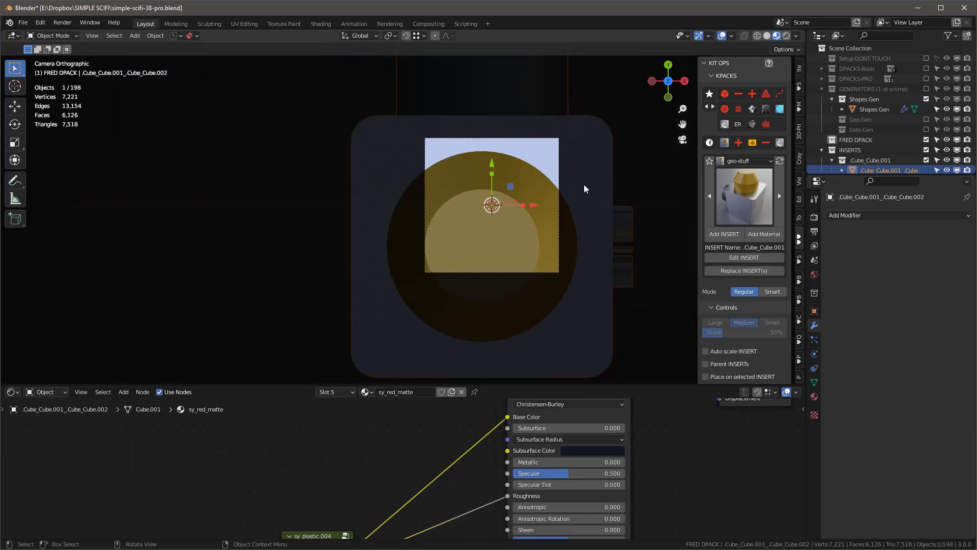
key(s)
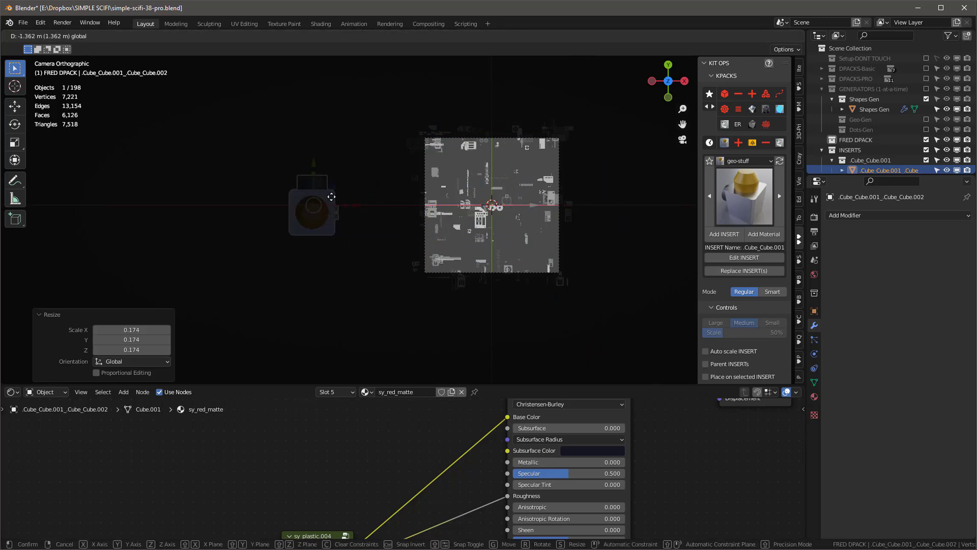
drag(311, 208, 287, 209)
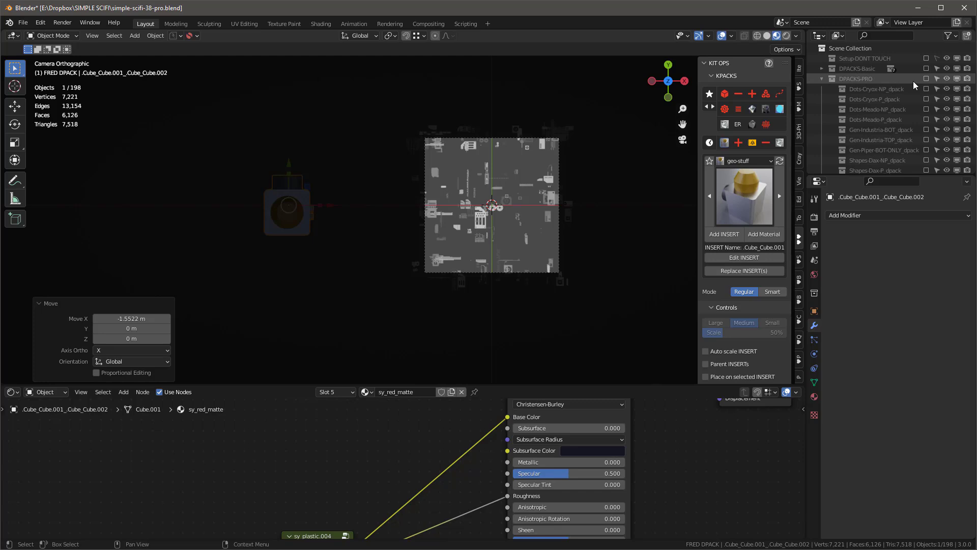
- Compare against the DPACKS-PRO parts, enlarge the cube insert about 2.8 times and apply its scale
click(843, 88)
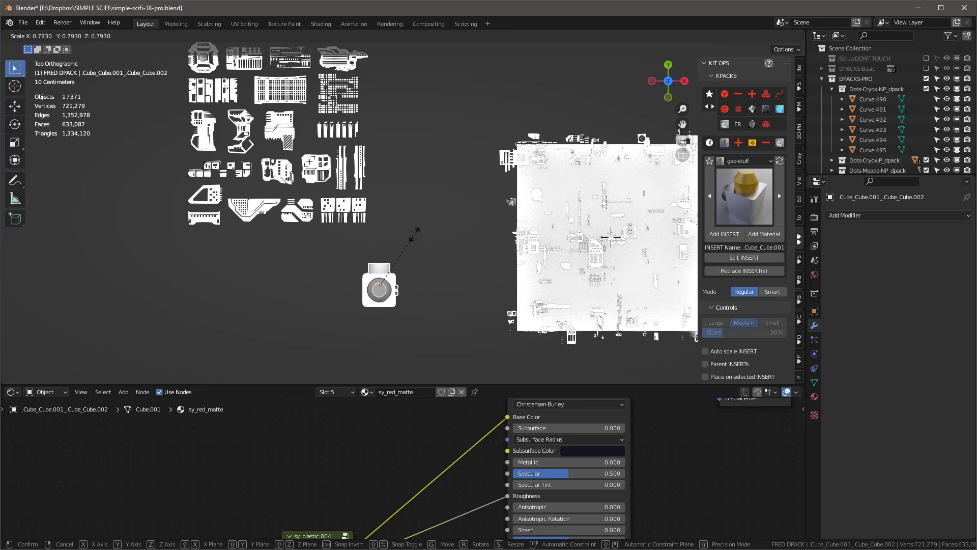
drag(379, 284, 307, 281)
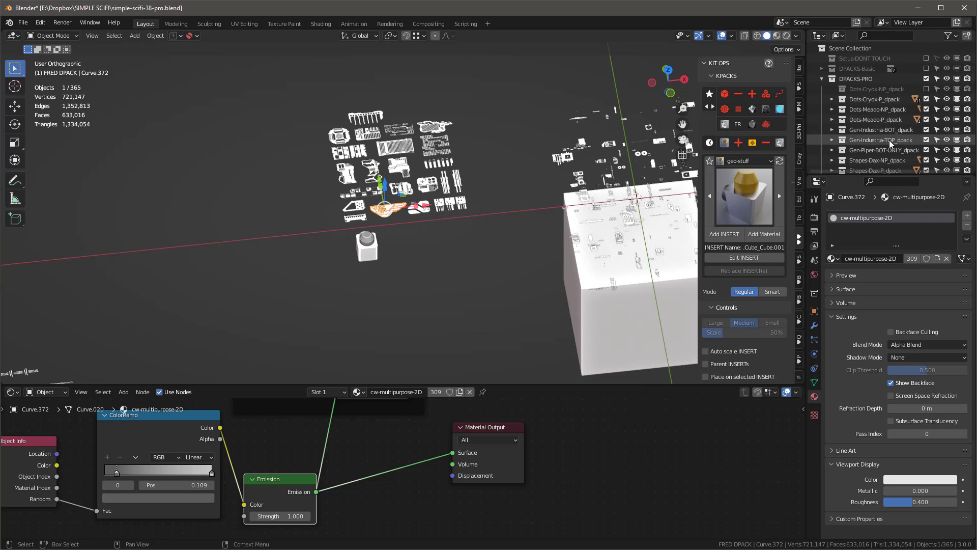
click(878, 139)
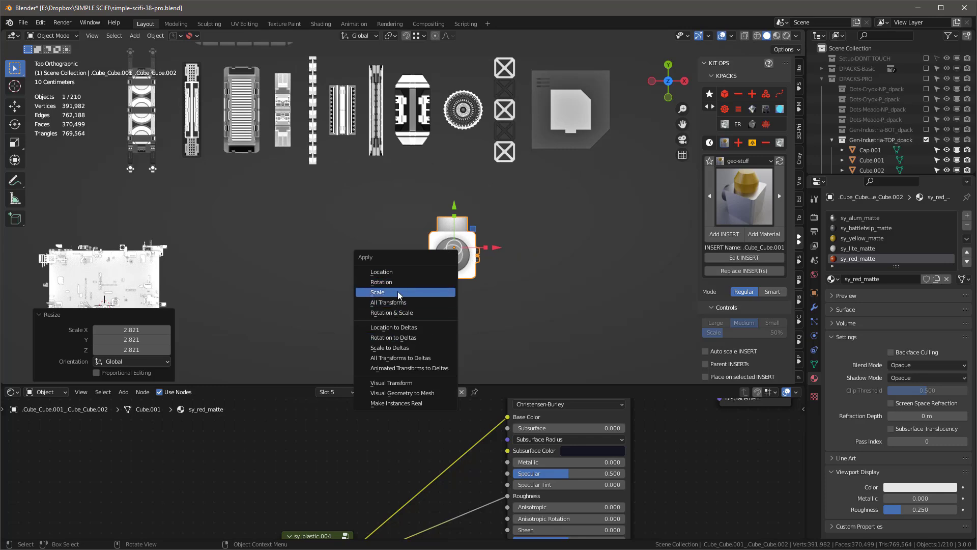
click(376, 292)
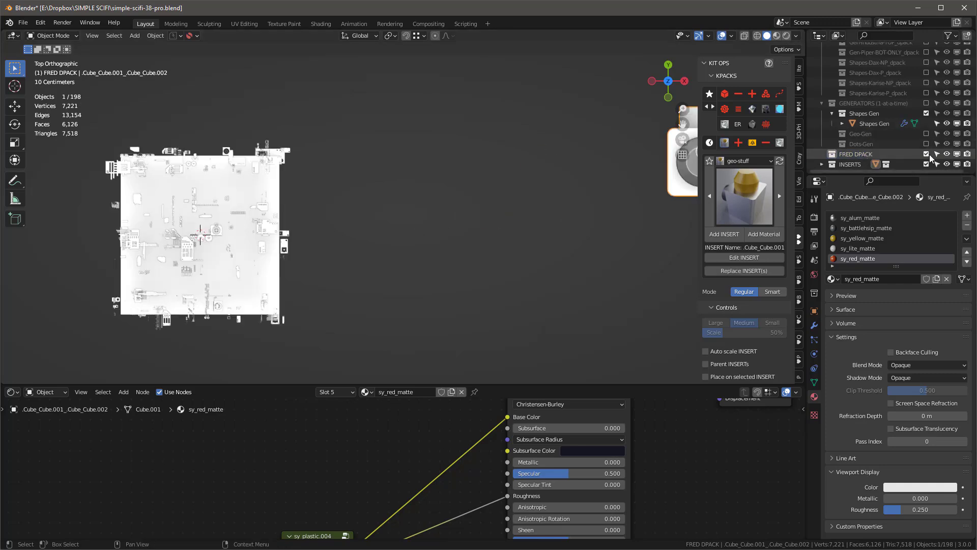
- Move the INSERTS collection holding the cube insert under FRED DPACK in the Outliner
click(850, 164)
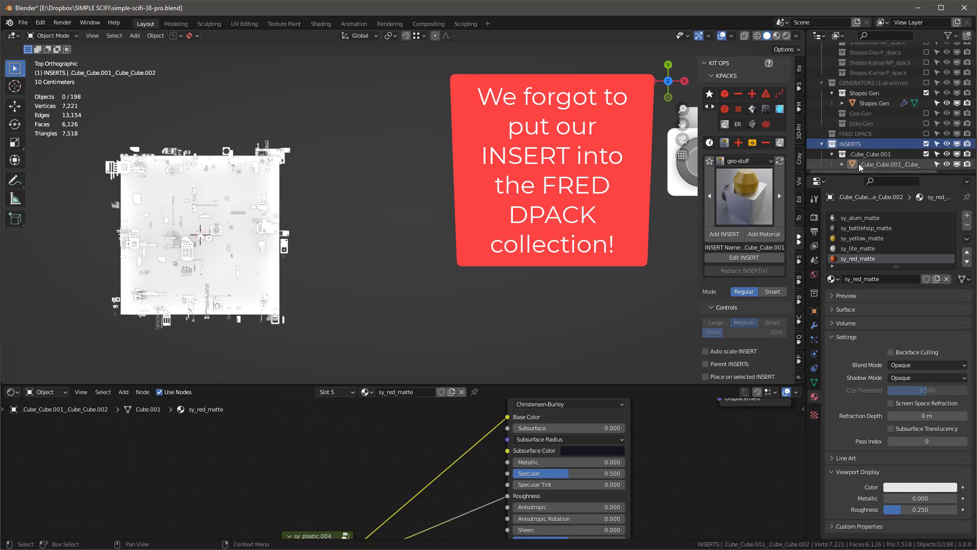
click(890, 163)
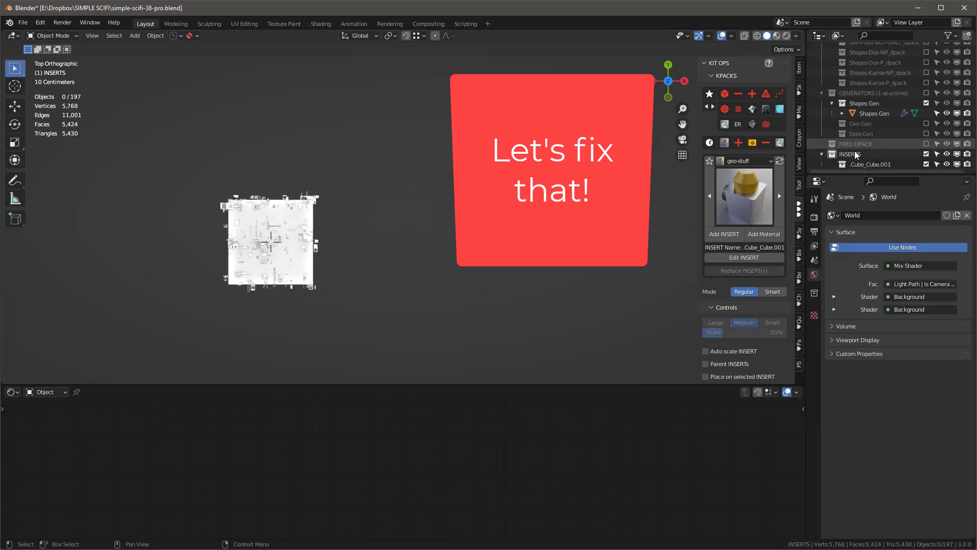
click(857, 143)
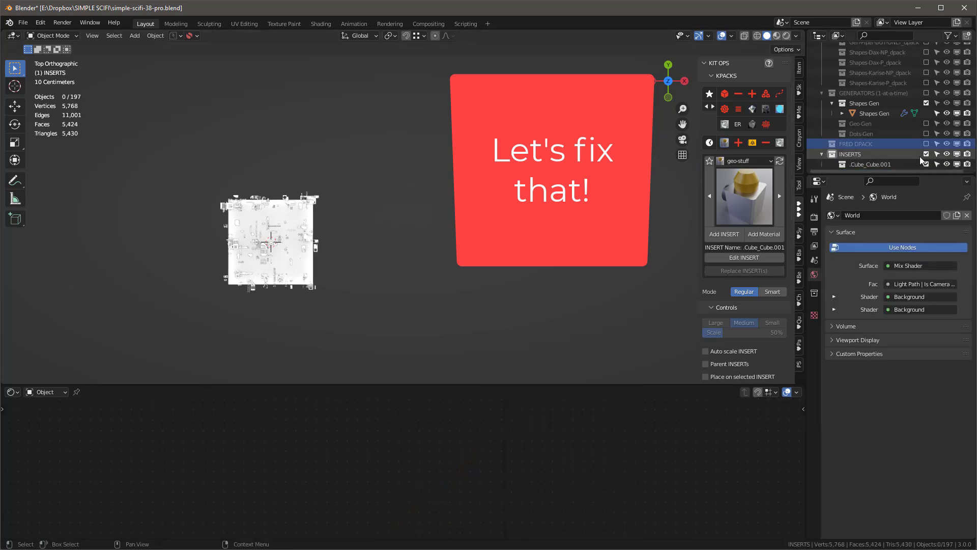
click(851, 154)
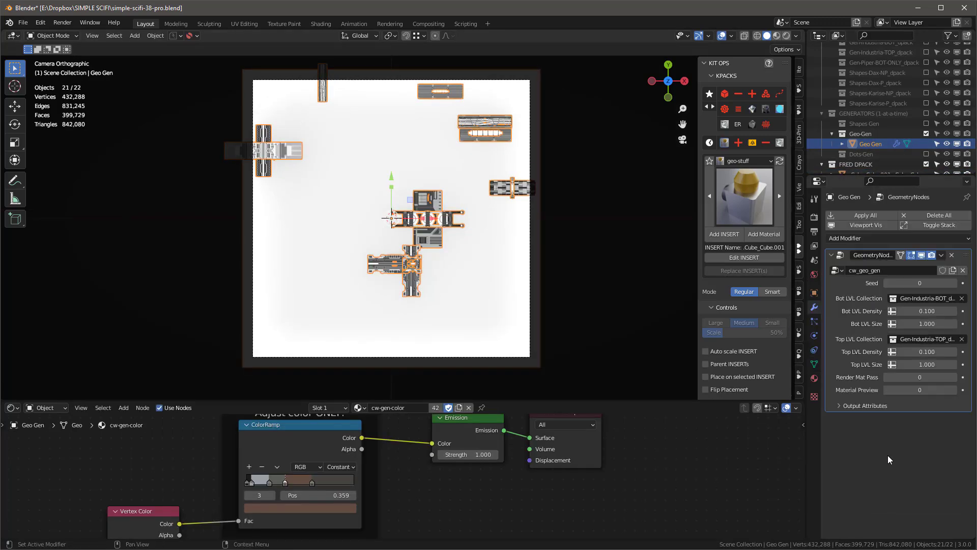
- Set Geo Gen's bottom level density to 0 and use FRED DPACK as the top level collection
drag(910, 311, 934, 310)
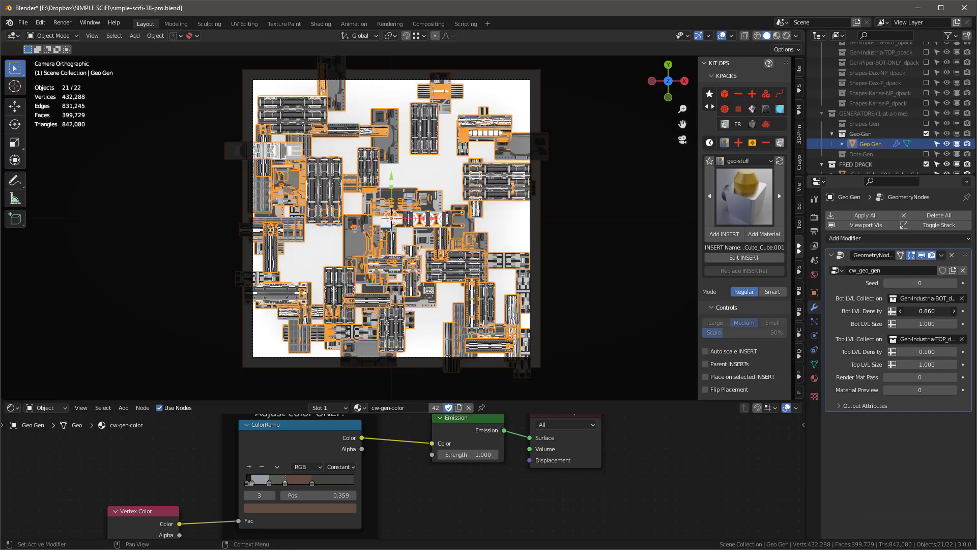
drag(922, 311, 897, 312)
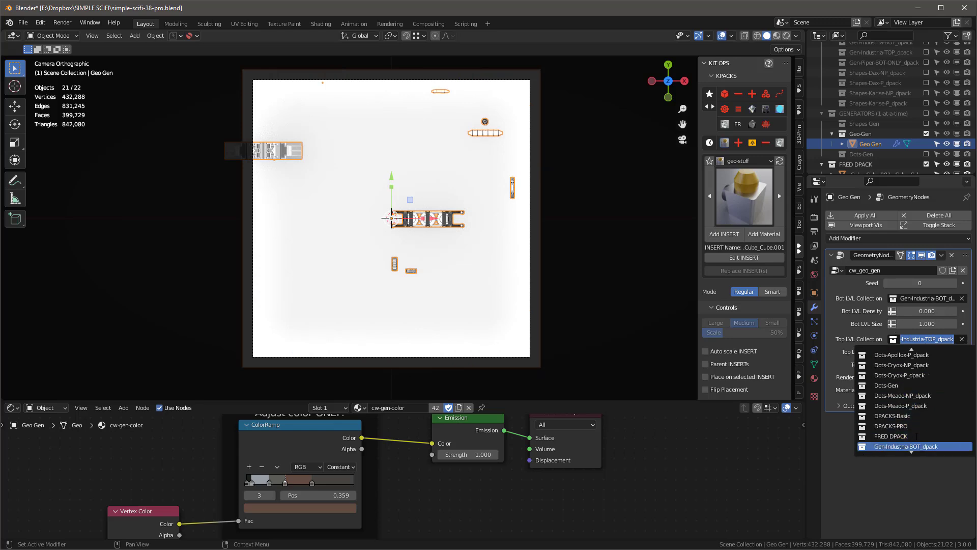
click(890, 436)
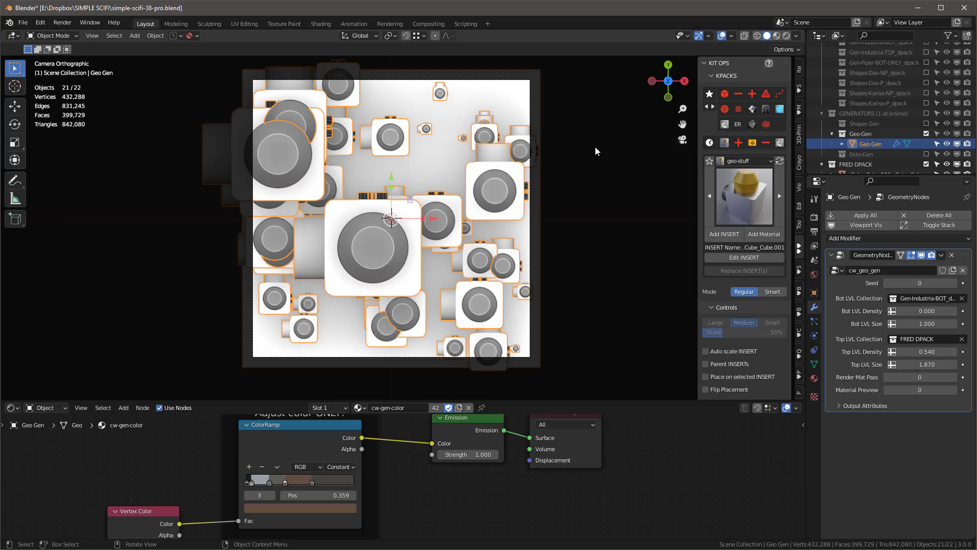
mouse_move(551, 182)
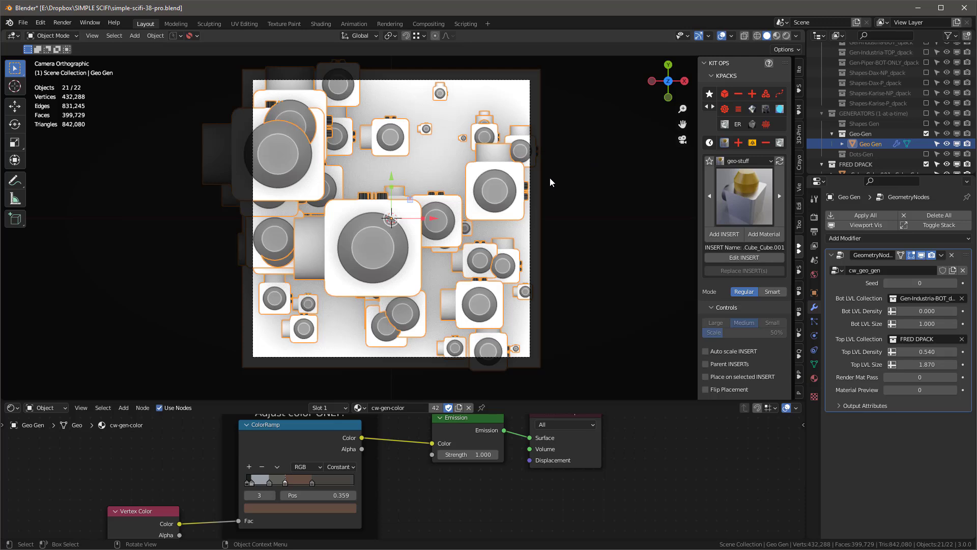
mouse_move(583, 168)
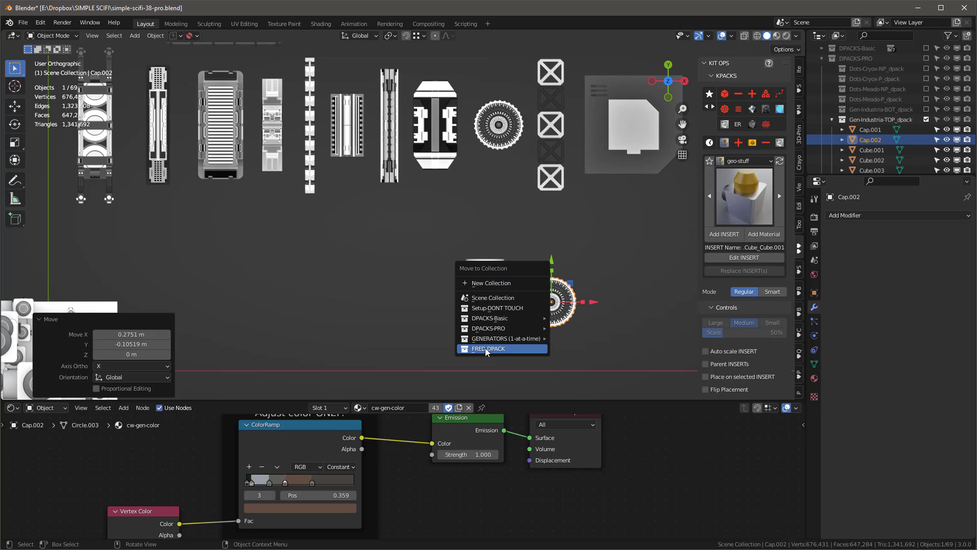
- Move the selected Gen-Industria cap, gear and grate parts into FRED DPACK
click(489, 348)
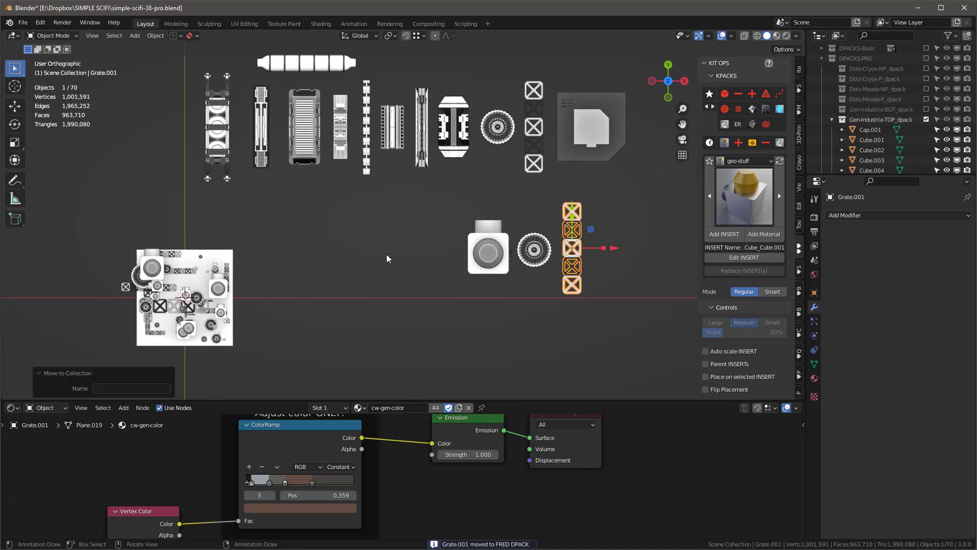
drag(374, 250, 287, 296)
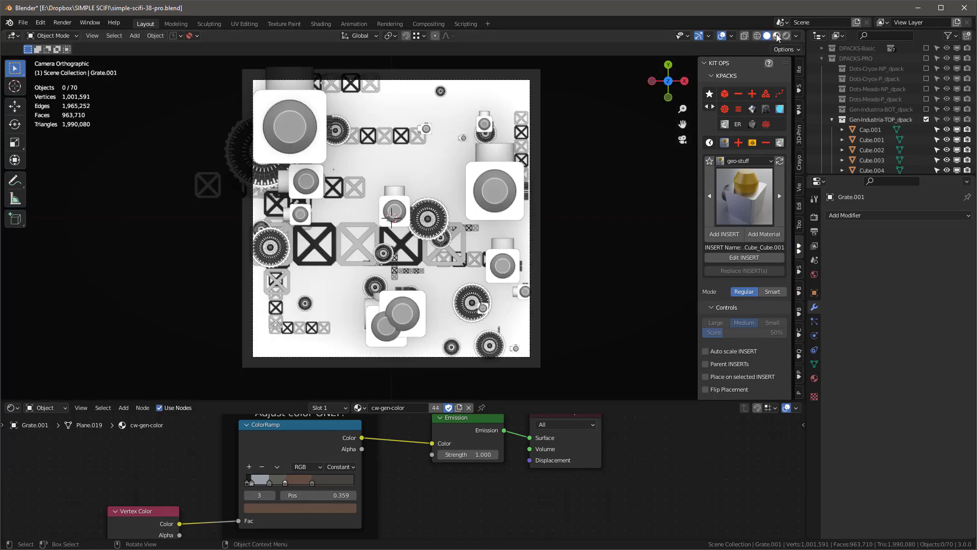
click(777, 36)
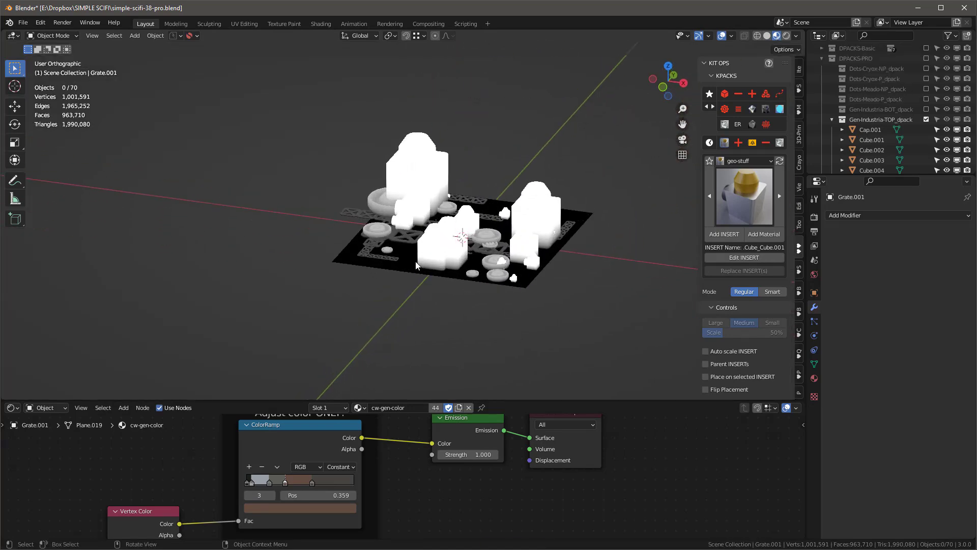
drag(416, 264, 470, 171)
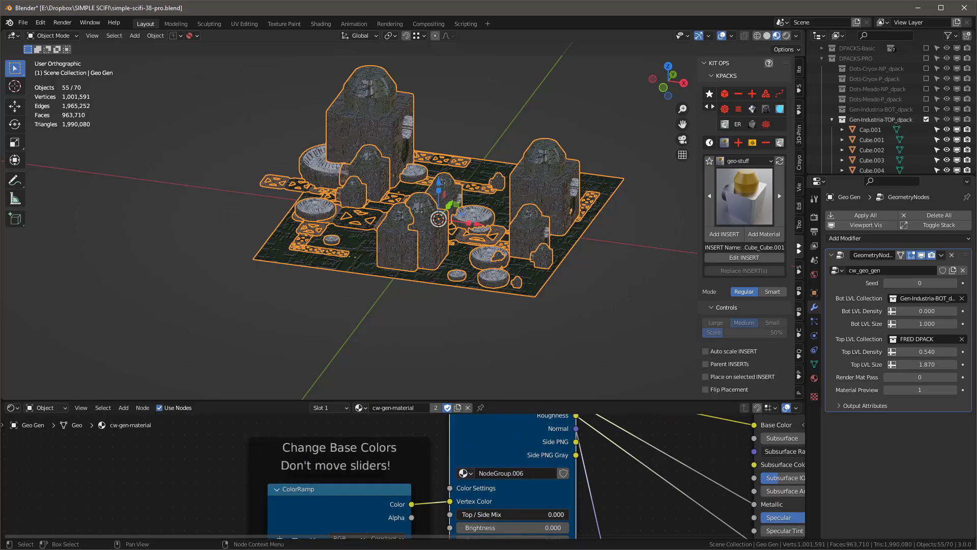
- Recolour a base ColorRamp stop in cw-gen-material, giving green caps, blue cylinders and brown cubes
drag(437, 217, 504, 231)
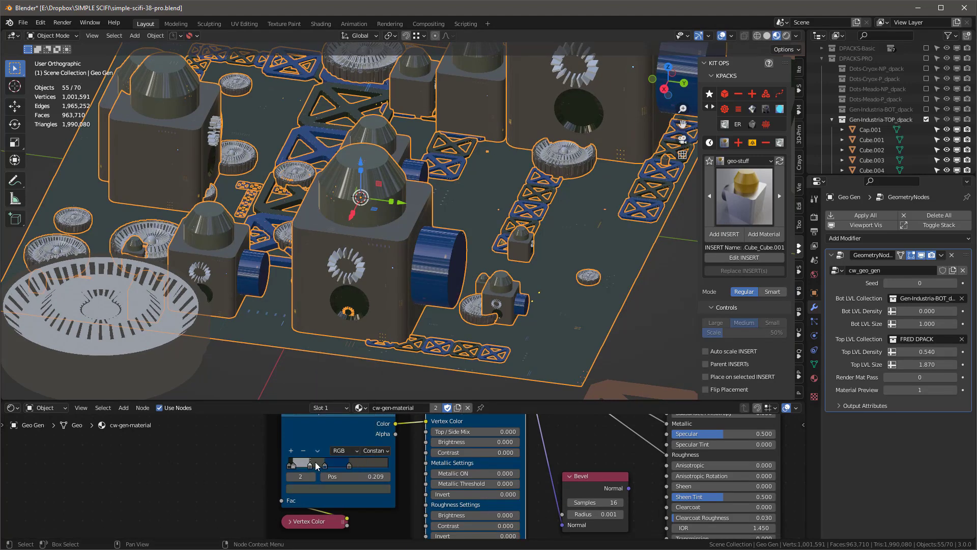
click(308, 463)
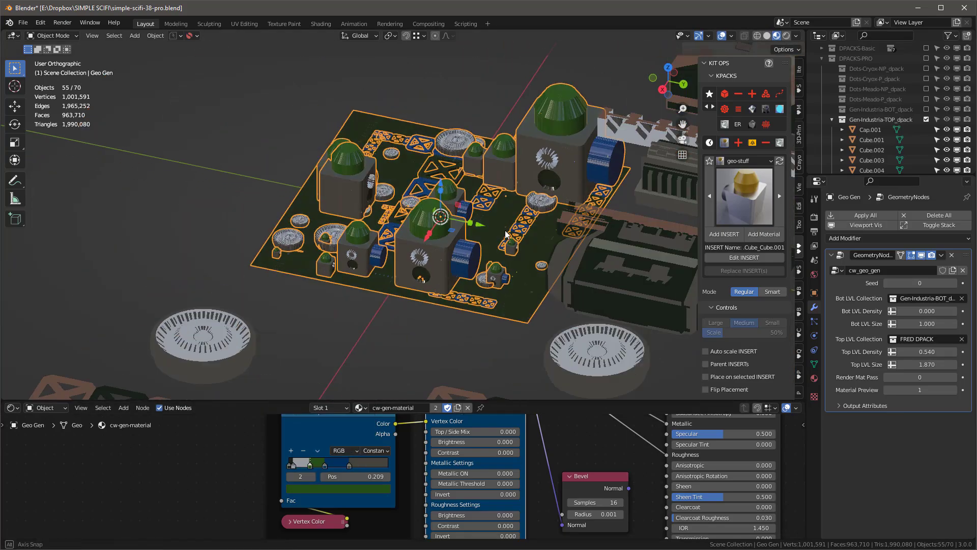
drag(504, 234, 299, 235)
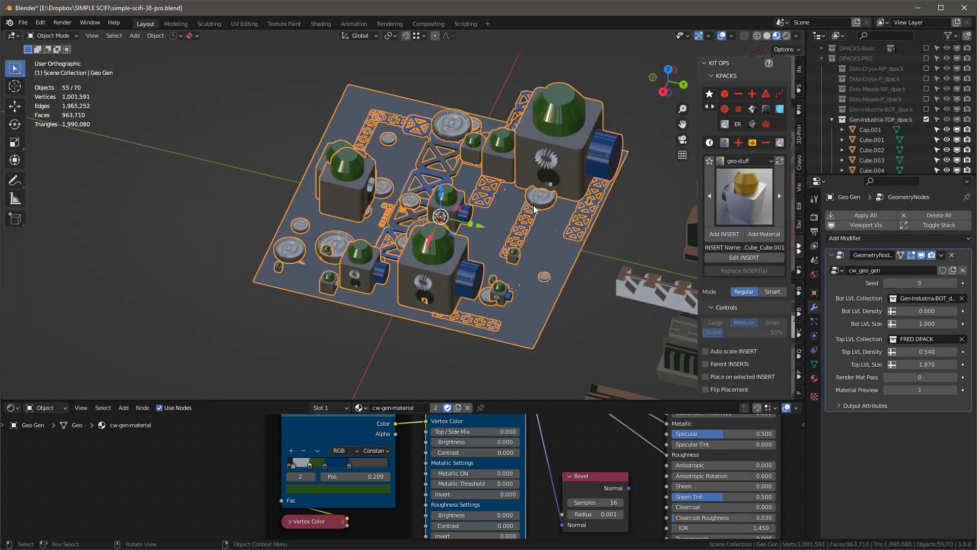
mouse_move(534, 210)
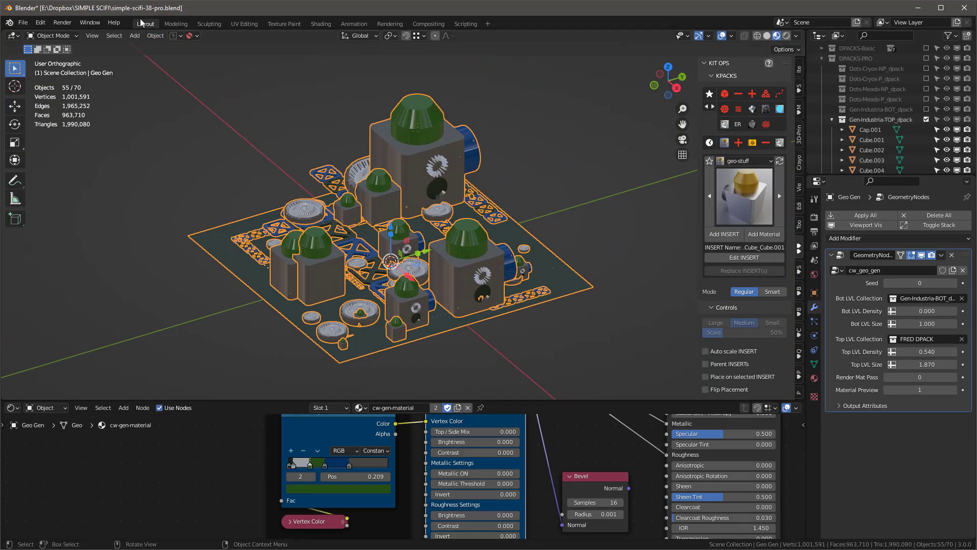
mouse_move(407, 145)
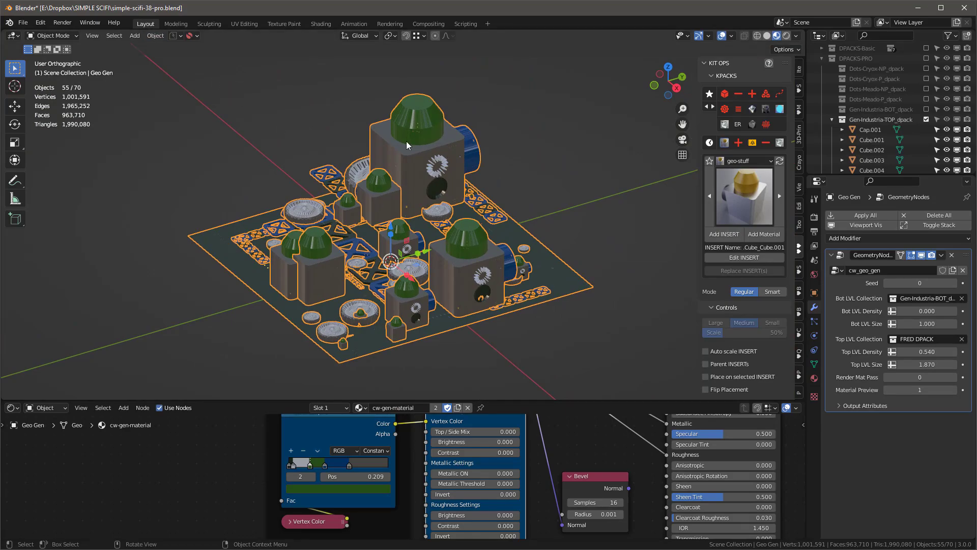